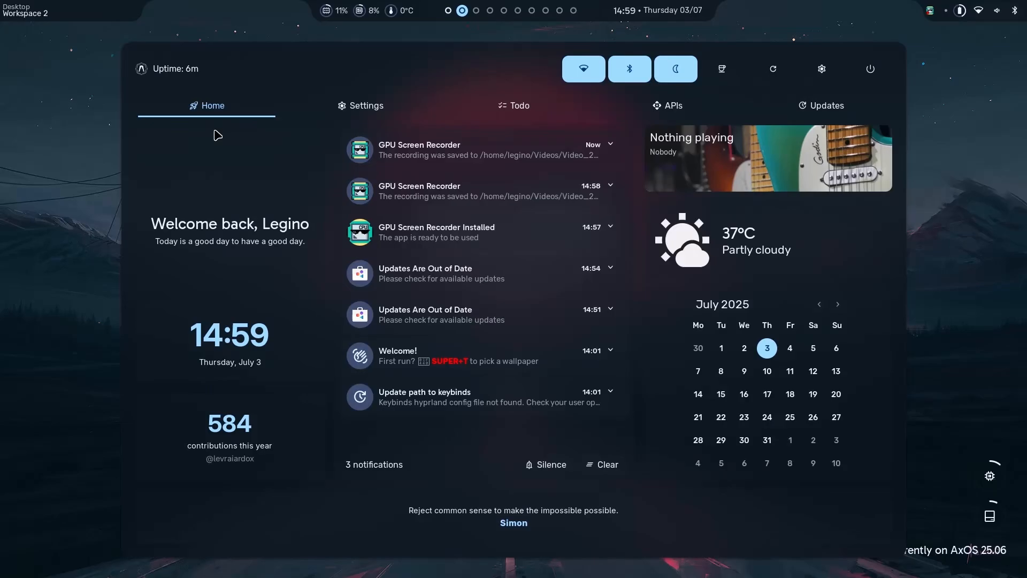
pyautogui.moveTo(449, 208)
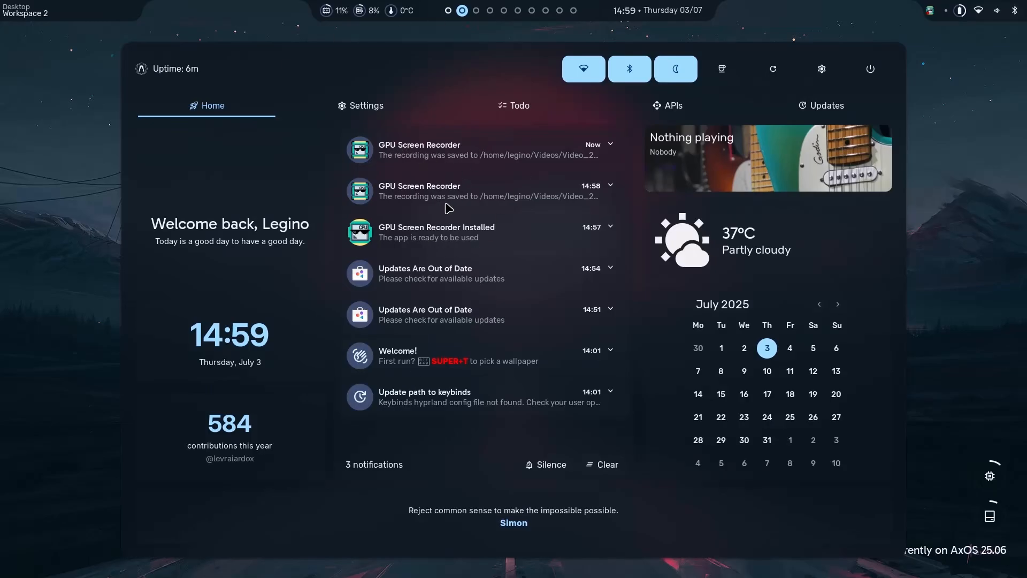
# Step through the dashboard's Settings, Todo, Gemini and Updates pages, confirming sleex 0.30-1 is current.
pyautogui.click(360, 106)
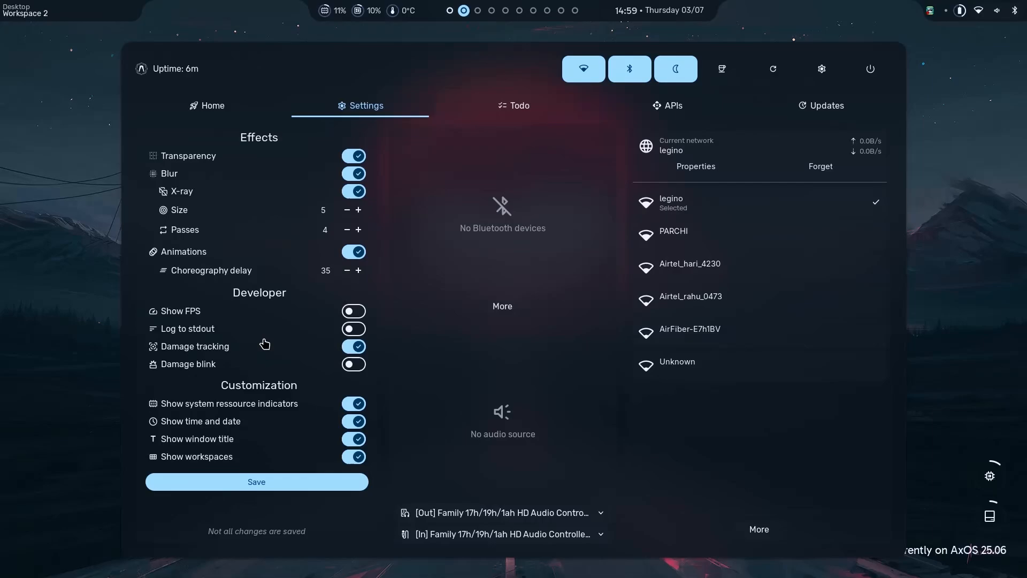
pyautogui.moveTo(401, 384)
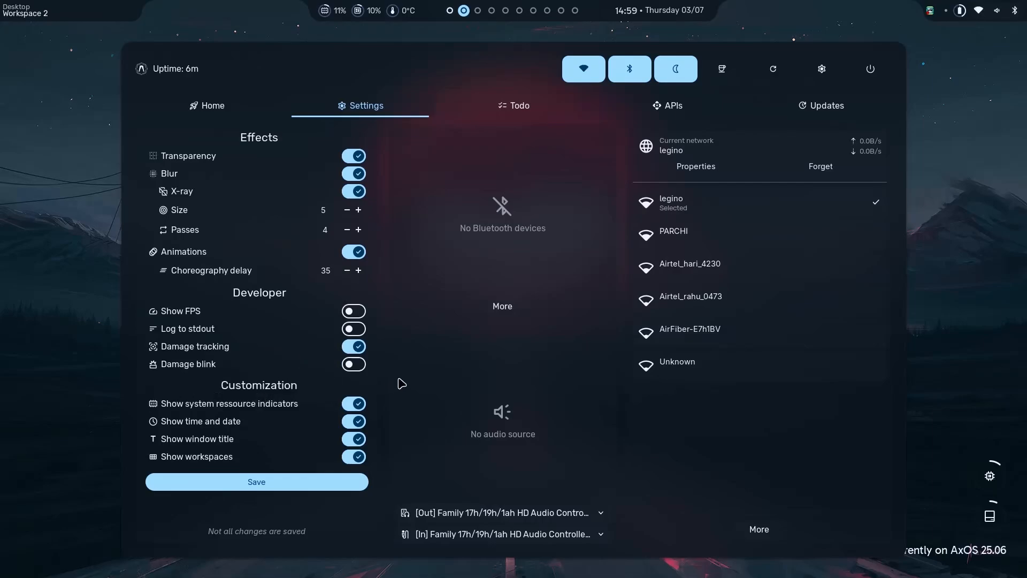
pyautogui.moveTo(773, 69)
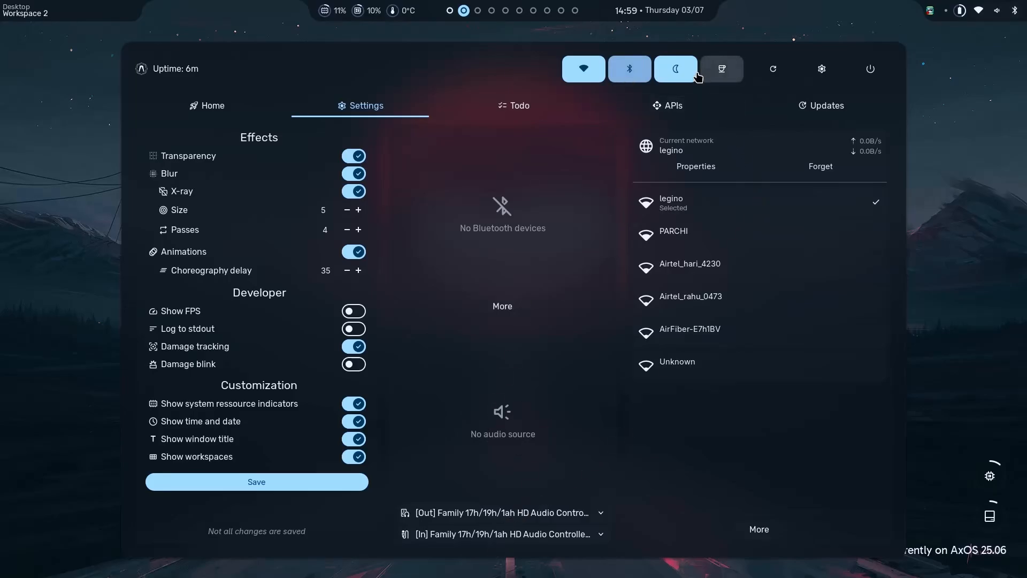
pyautogui.click(519, 106)
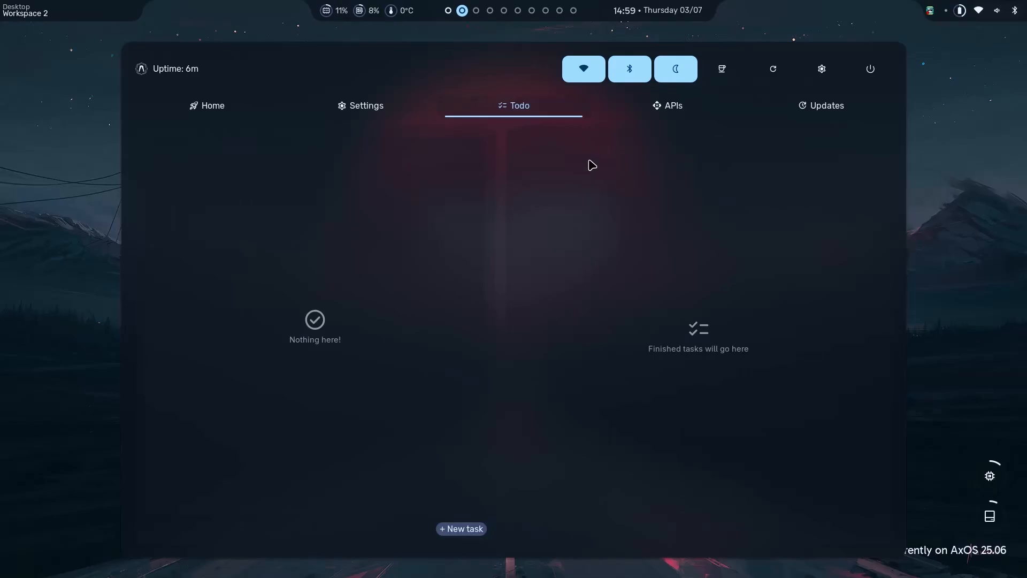
pyautogui.click(672, 105)
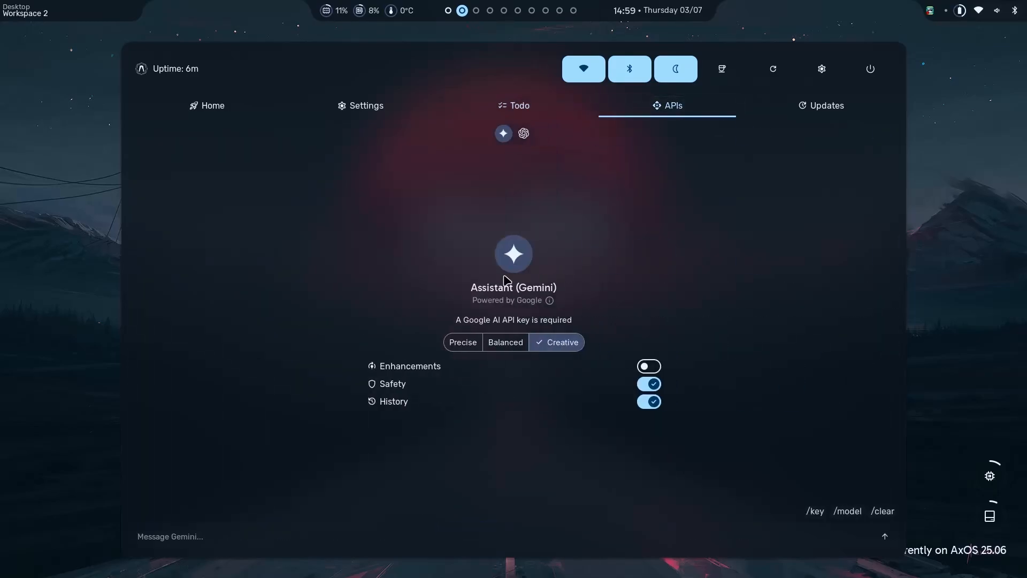
pyautogui.moveTo(467, 289)
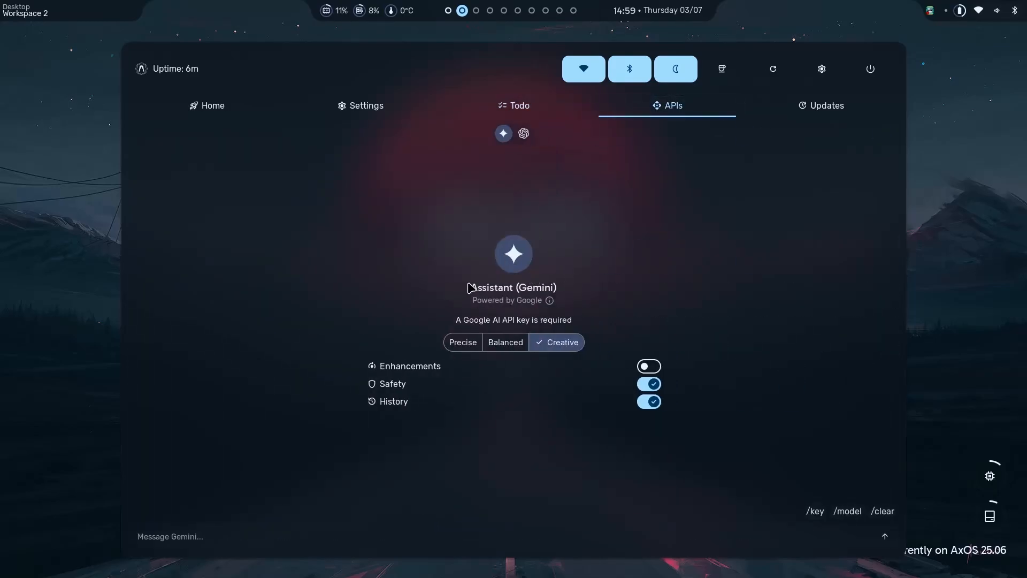
pyautogui.moveTo(552, 318)
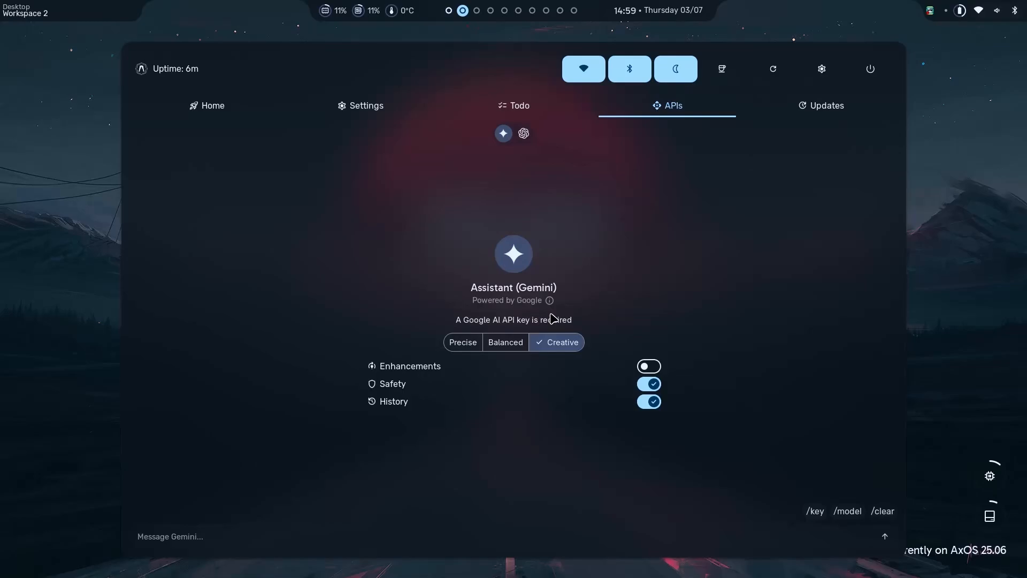
pyautogui.click(826, 105)
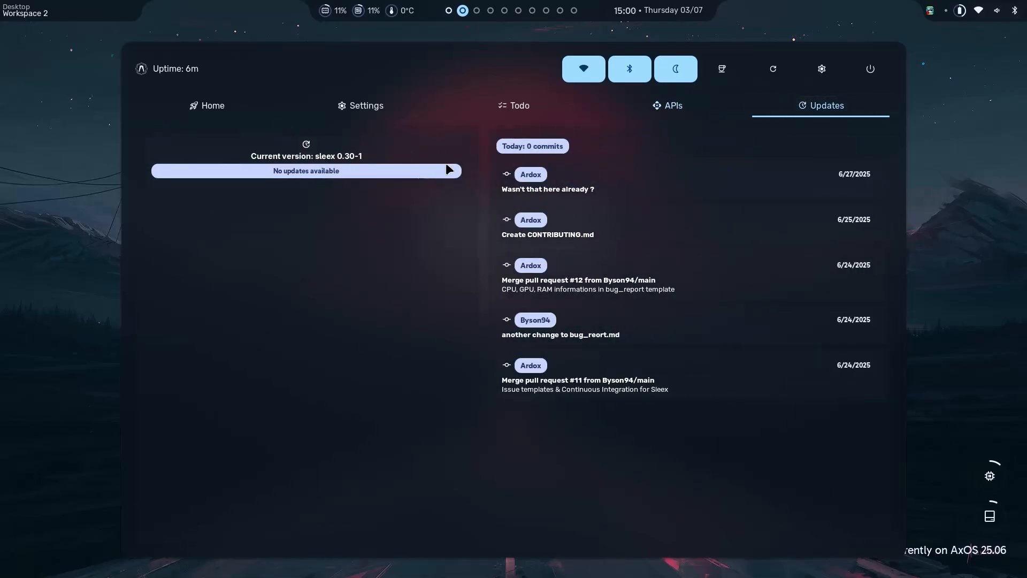
pyautogui.moveTo(584, 216)
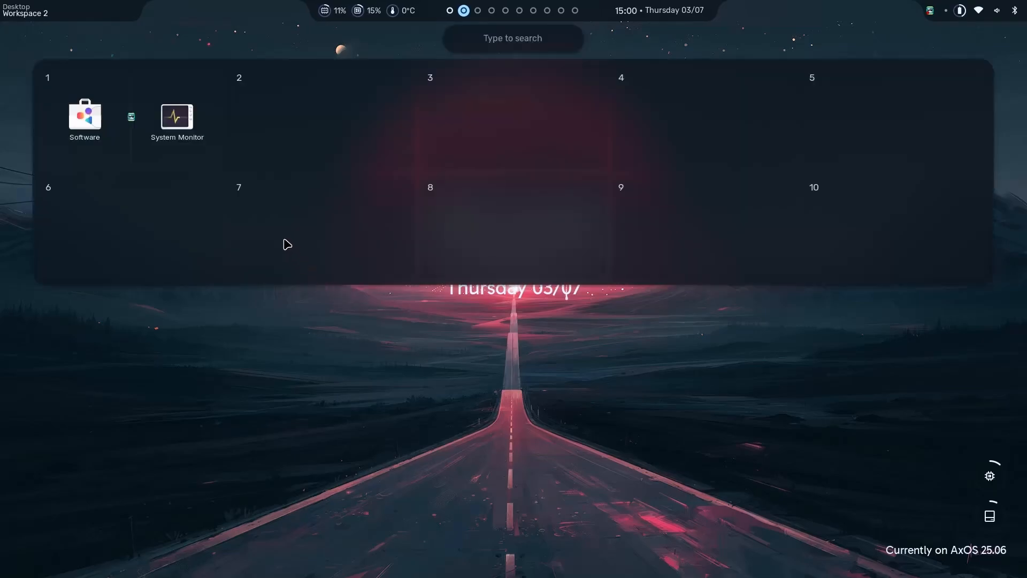
pyautogui.moveTo(492, 125)
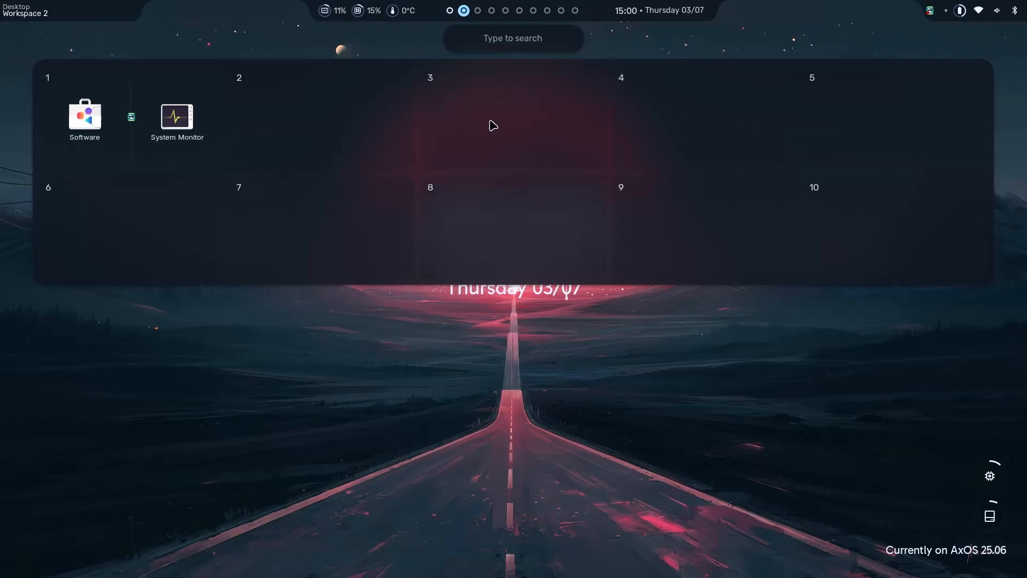
# Search the overview launcher for 'fire' to find Firefox, then dismiss the search.
pyautogui.write('fire')
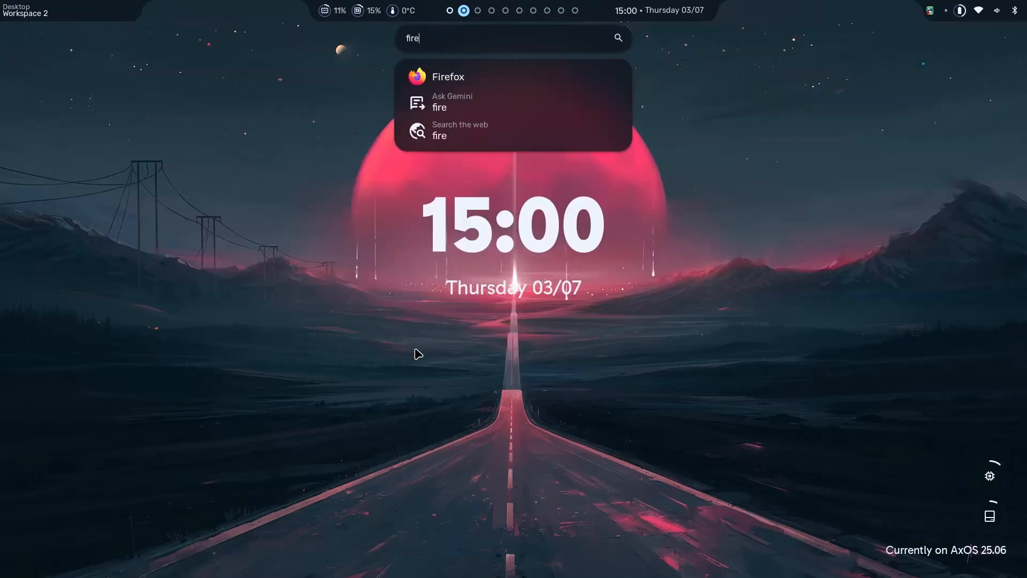
pyautogui.press('Escape')
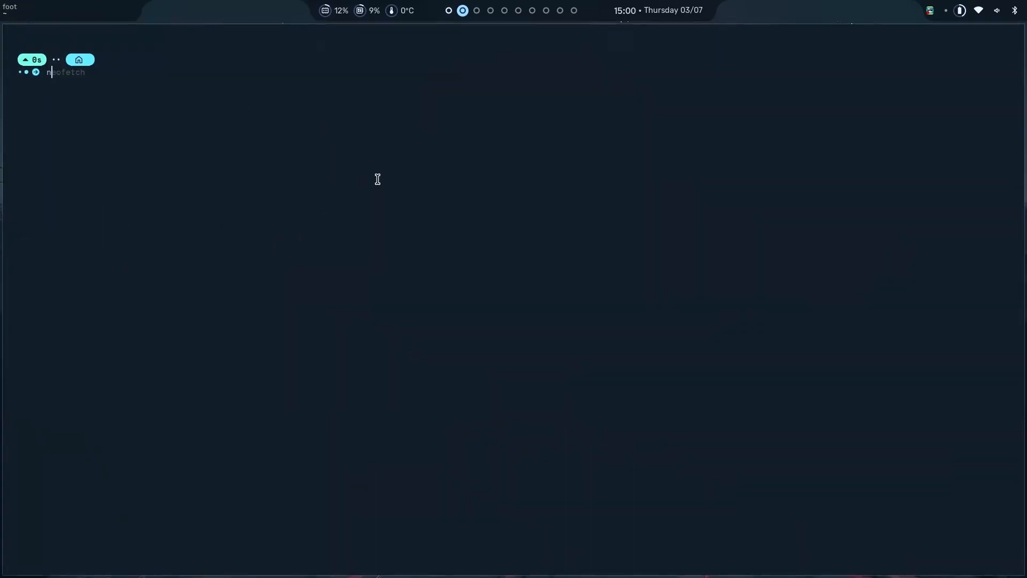
# Run neofetch in foot and select the 961 pacman package count.
pyautogui.press('Return')
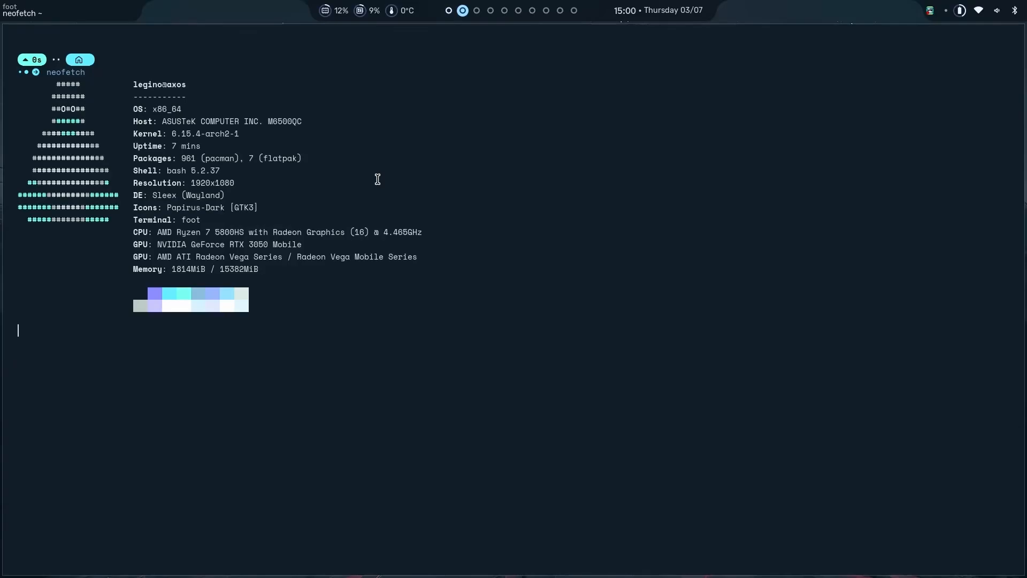
pyautogui.press('Return')
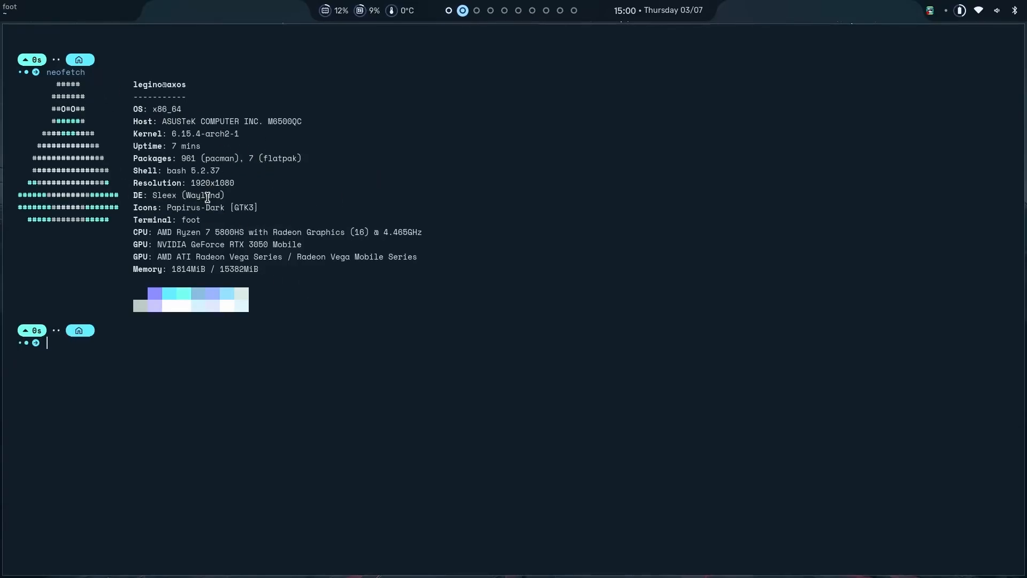
pyautogui.moveTo(184, 159)
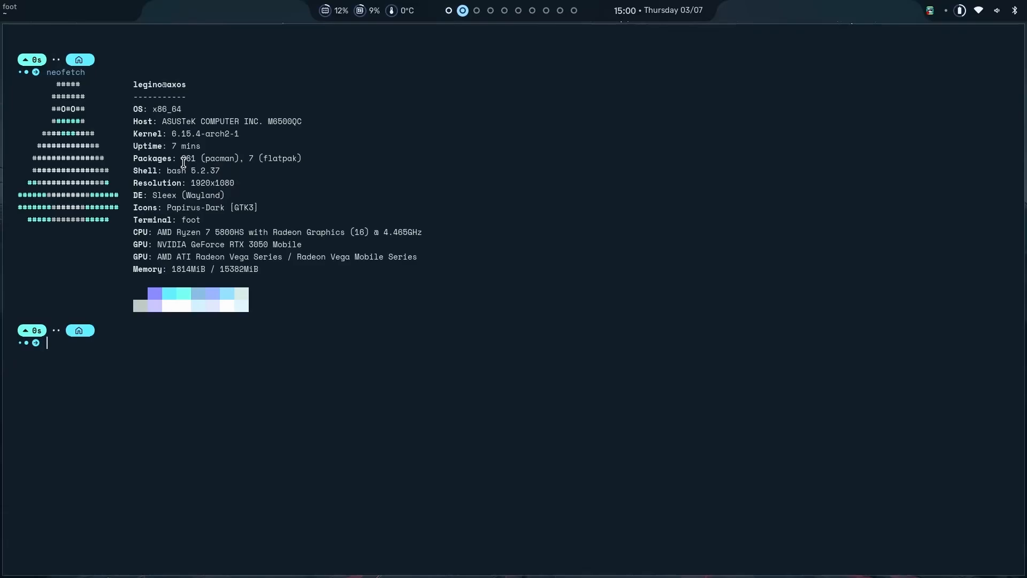
pyautogui.doubleClick(189, 158)
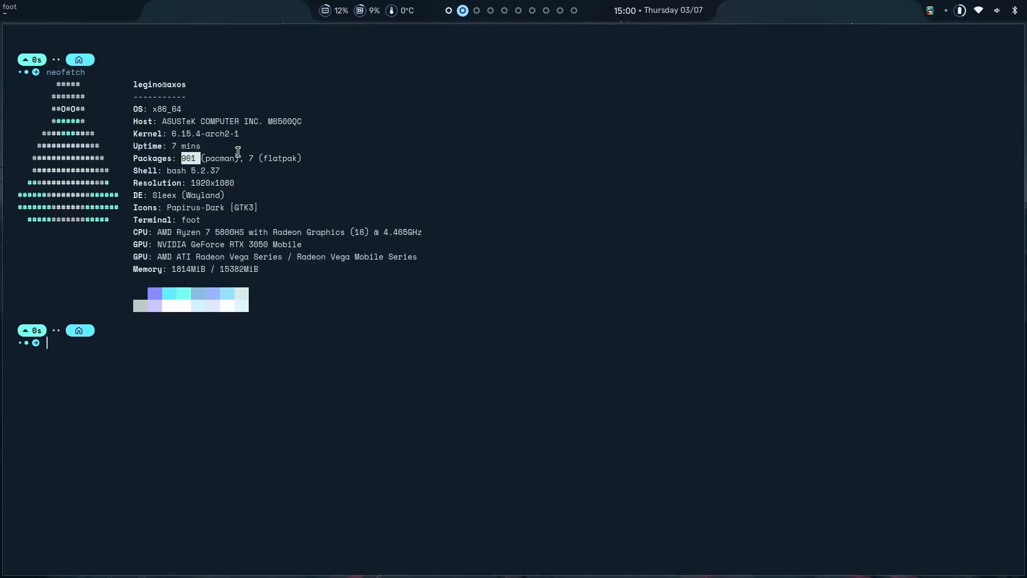
pyautogui.moveTo(313, 157)
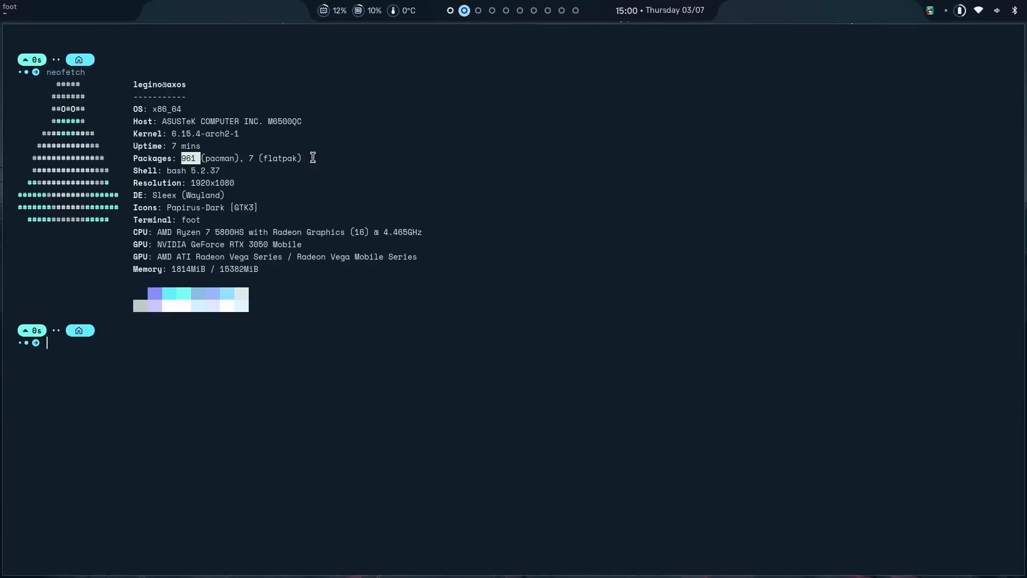
pyautogui.moveTo(200, 260)
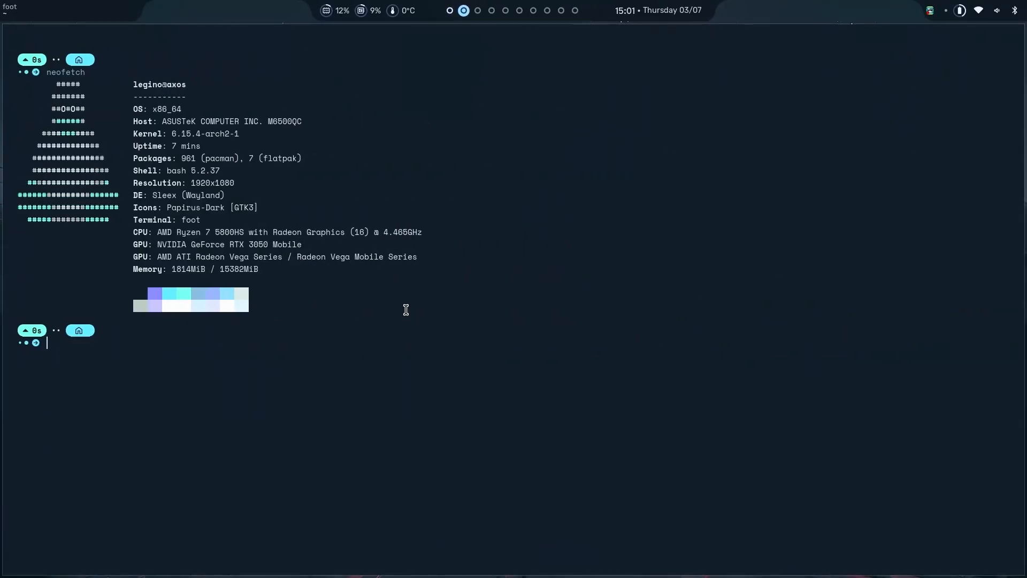
# Run nvidia-smi to show the RTX 3050 status, driver 575.64.03 and CUDA 12.9.
pyautogui.write('nvidia-bug-report.sh')
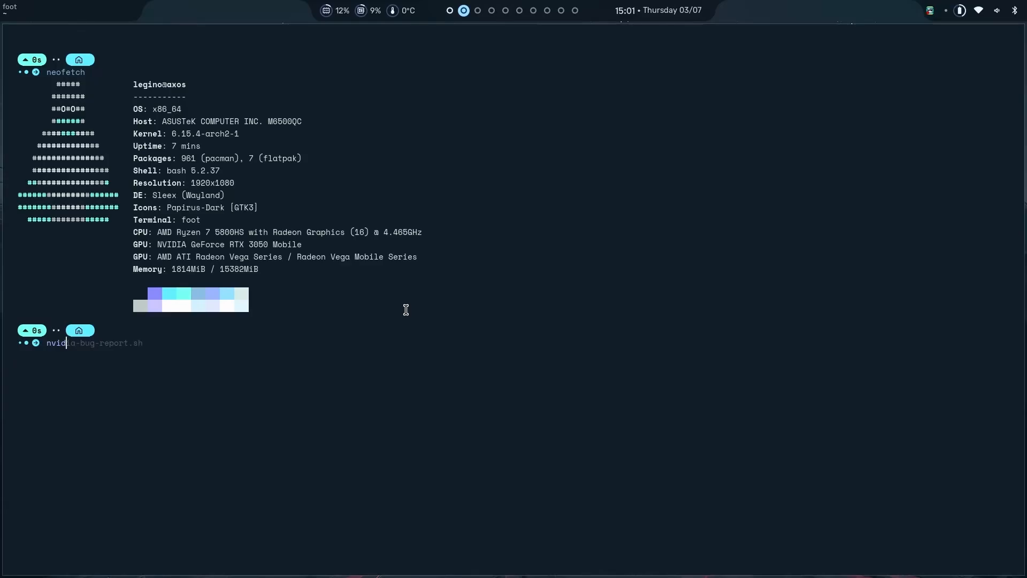
pyautogui.write('nvidia-smi')
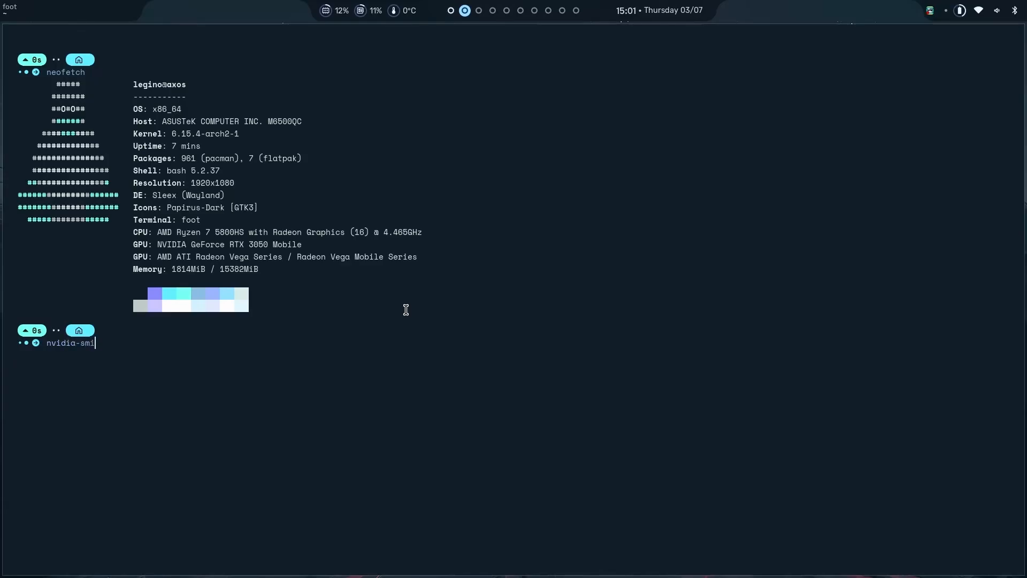
pyautogui.press('Return')
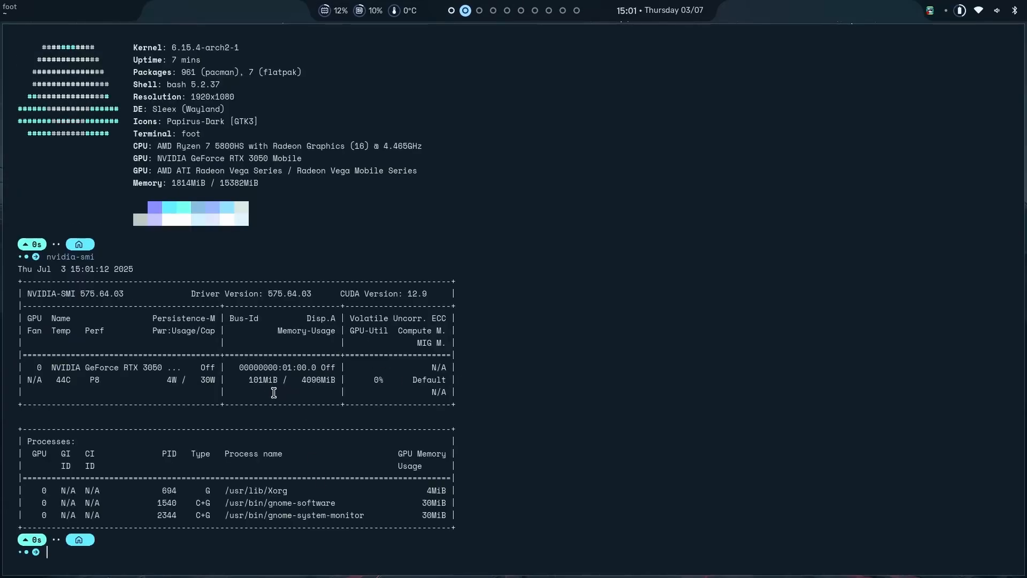
pyautogui.moveTo(242, 376)
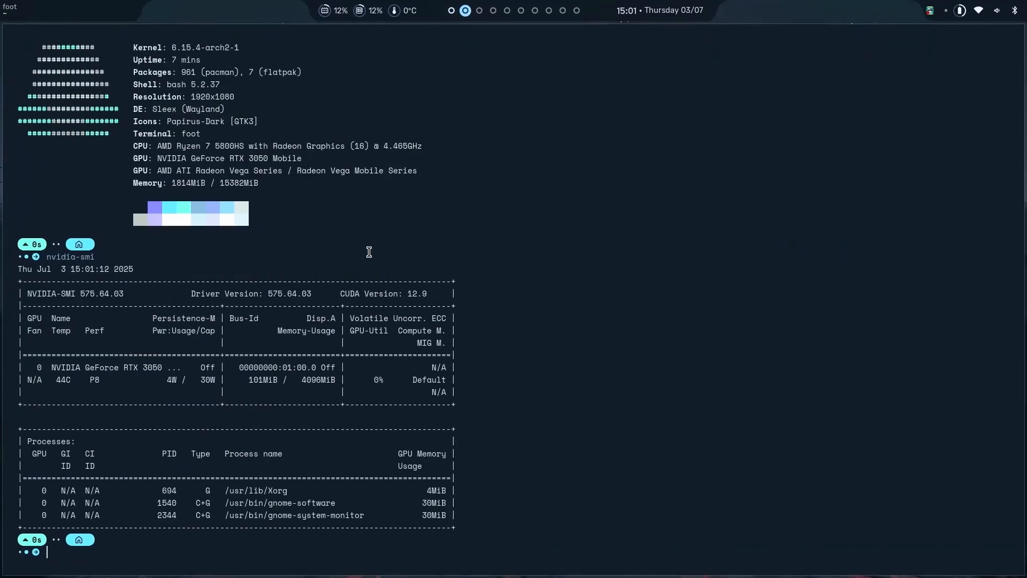
pyautogui.doubleClick(289, 294)
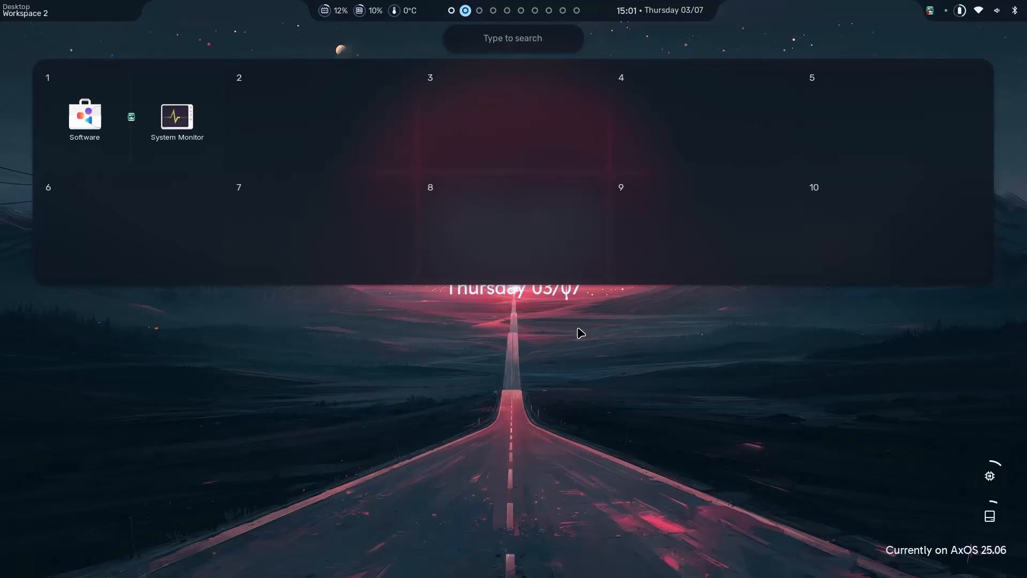
# Search the launcher for 'obs' then 'gnome' and launch System Monitor.
pyautogui.write('obs')
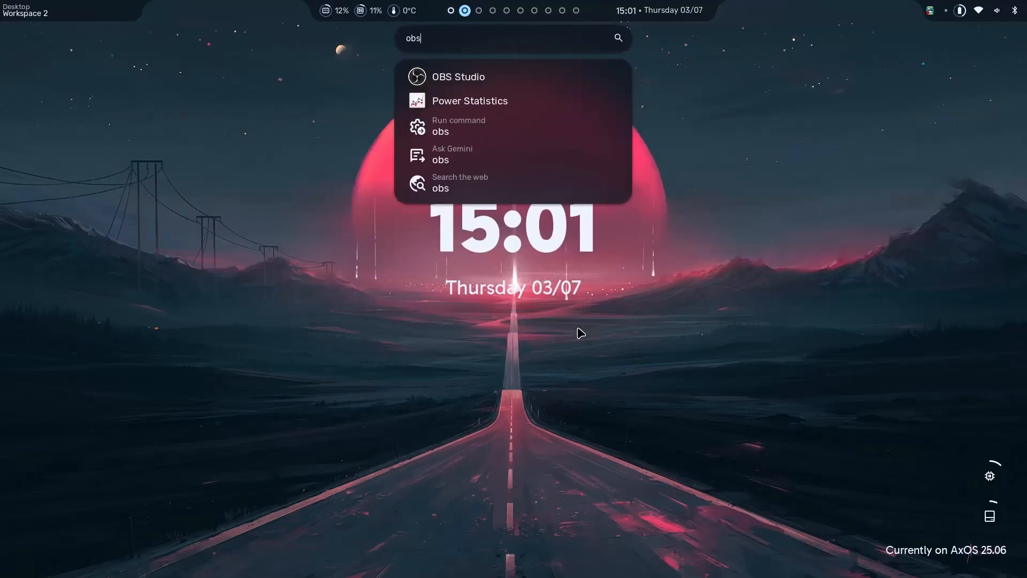
pyautogui.write('gnome')
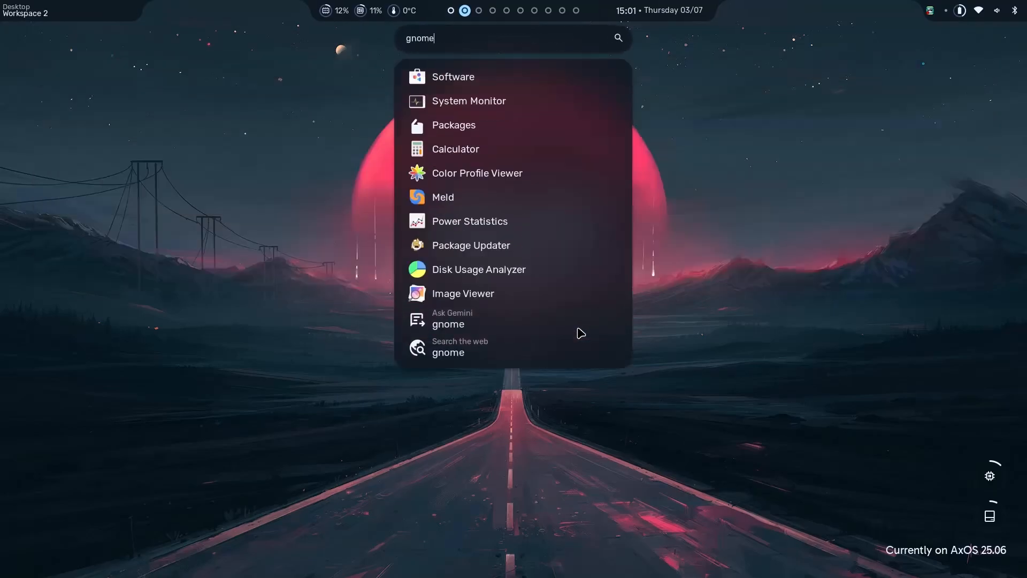
pyautogui.press('Escape')
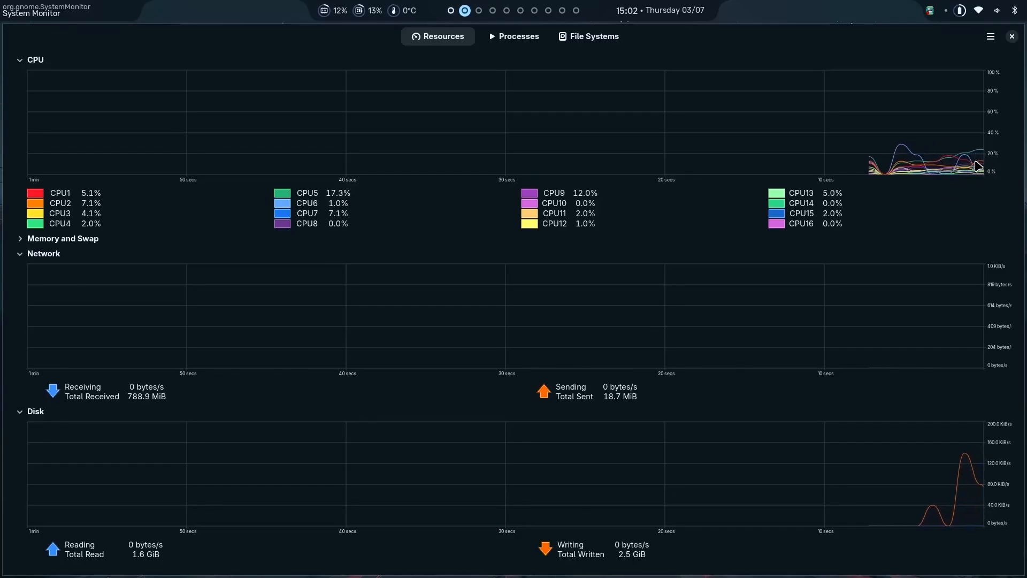
pyautogui.moveTo(835, 332)
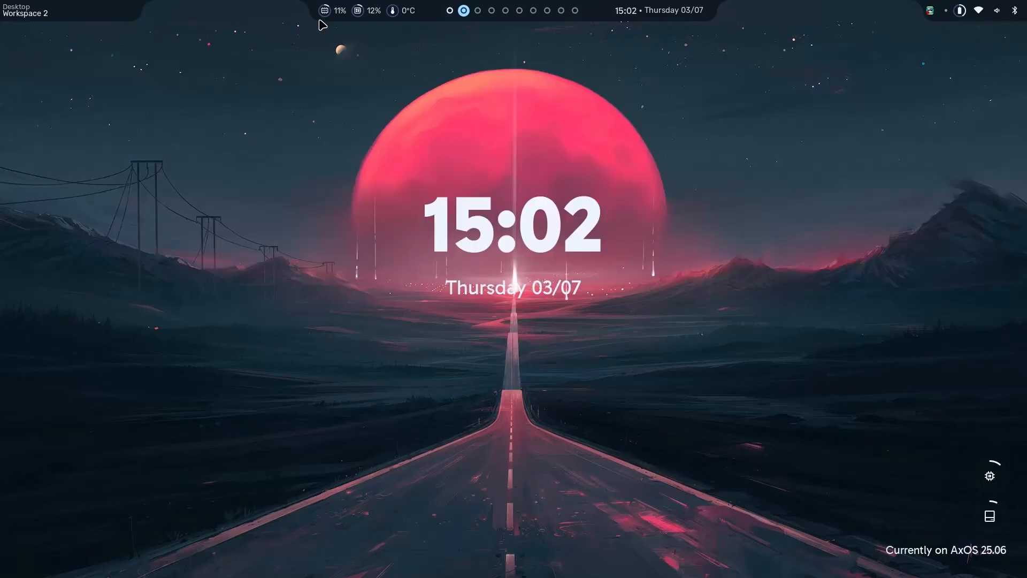
pyautogui.moveTo(320, 6)
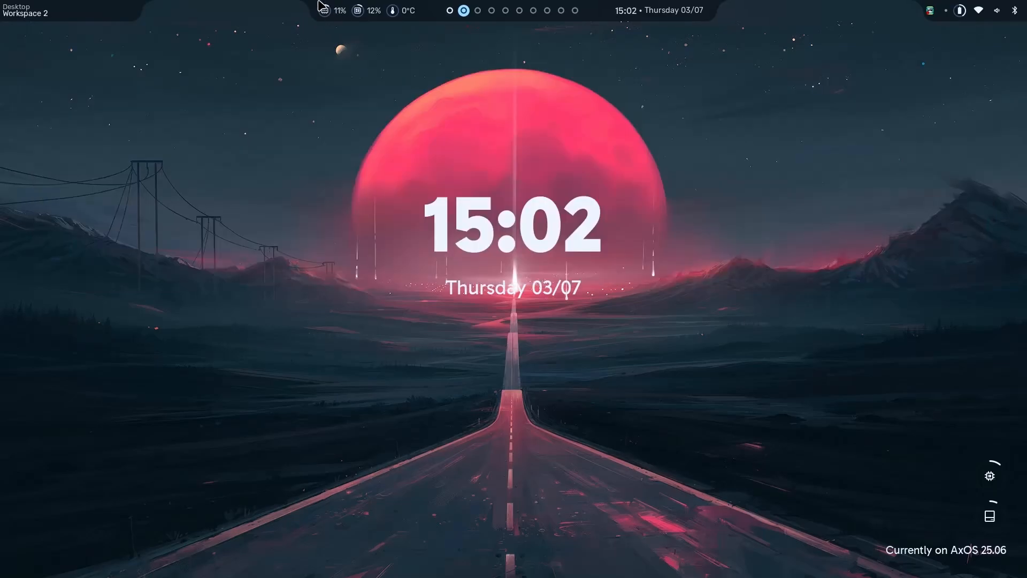
pyautogui.moveTo(401, 25)
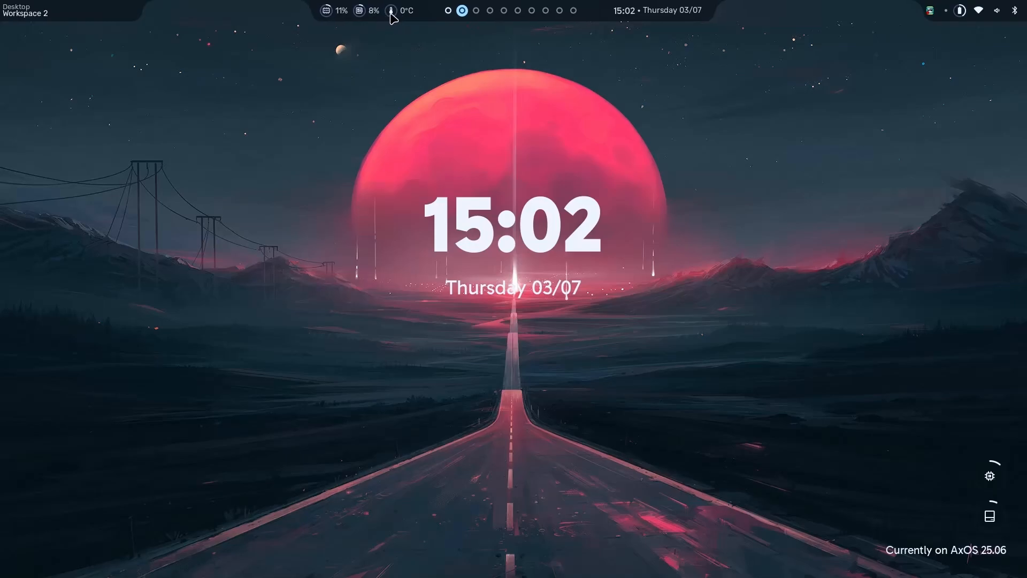
pyautogui.moveTo(407, 17)
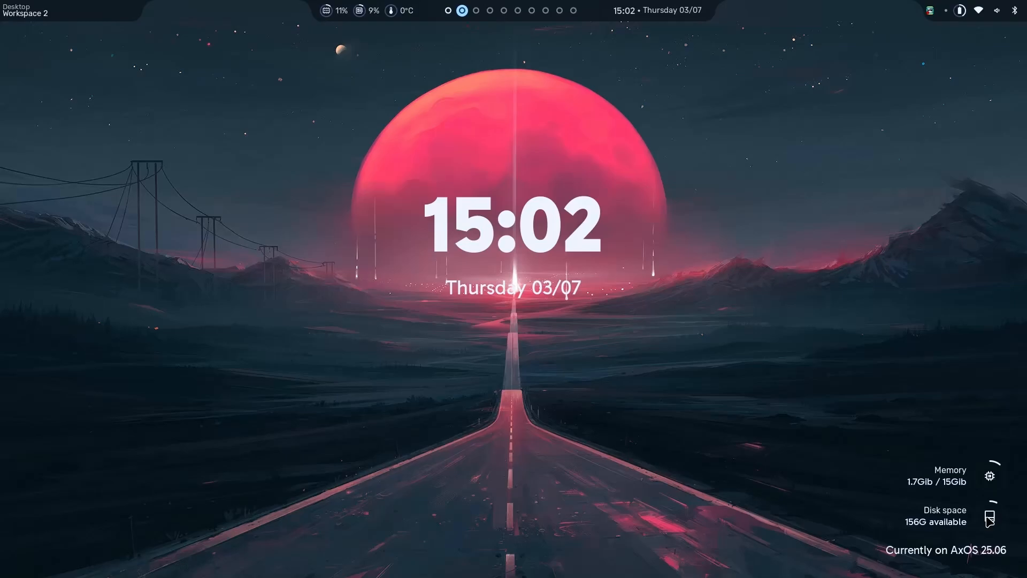
pyautogui.moveTo(910, 522)
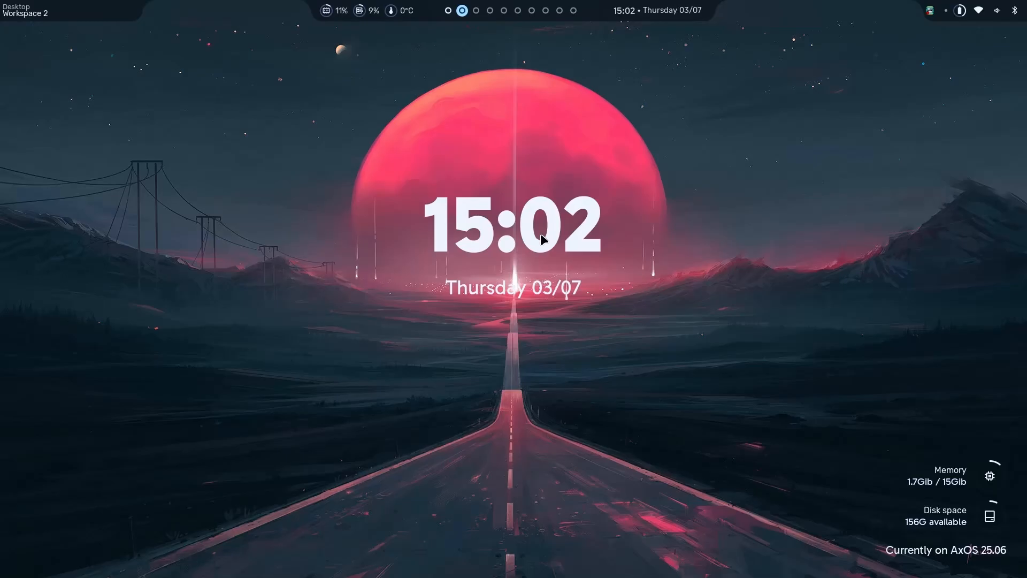
pyautogui.moveTo(868, 155)
pyautogui.write('x')
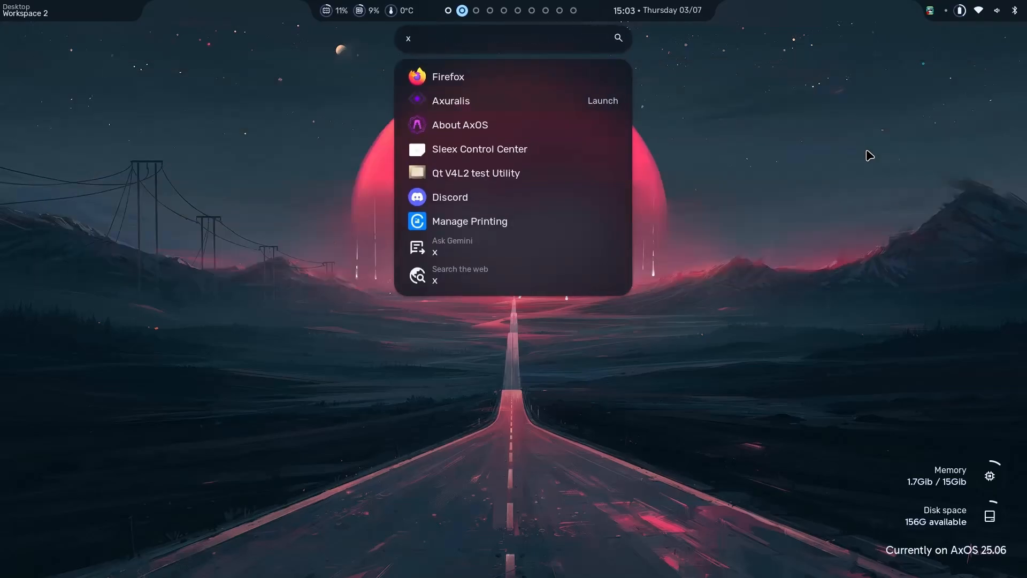
# Select About AxOS from the search results to show AxOS Ardox 25.06.
pyautogui.click(460, 125)
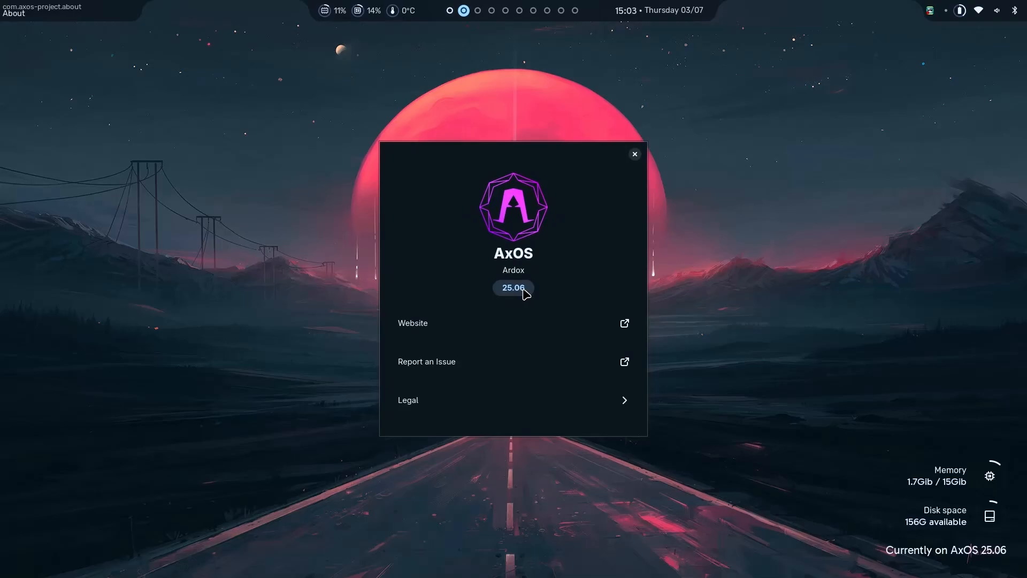
pyautogui.moveTo(552, 278)
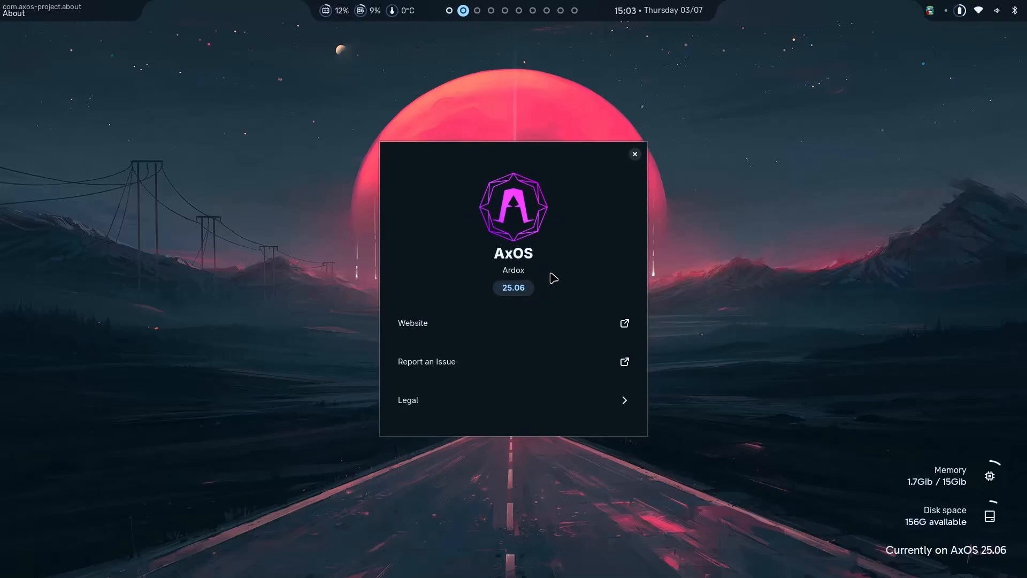
pyautogui.moveTo(569, 336)
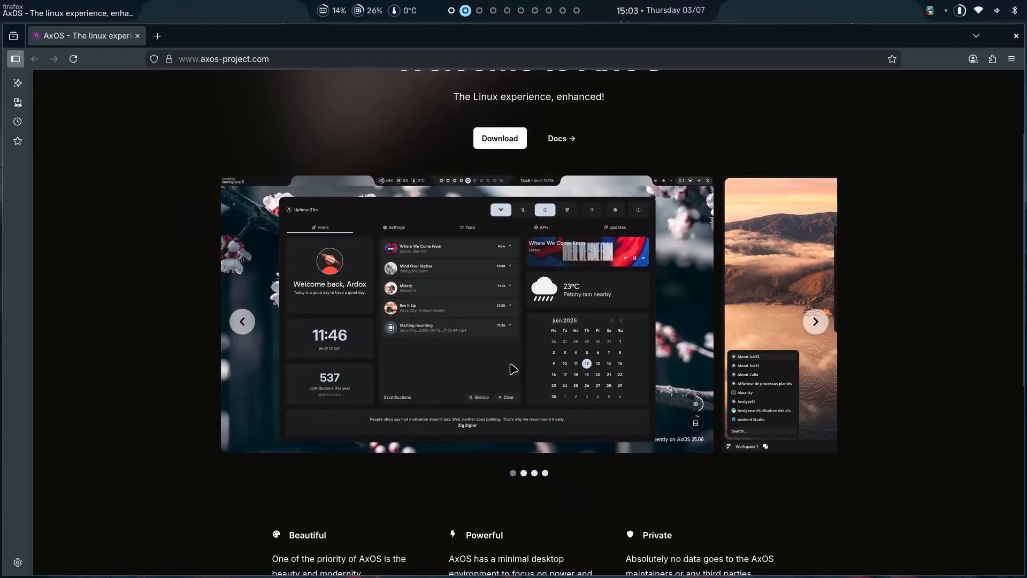
pyautogui.moveTo(578, 244)
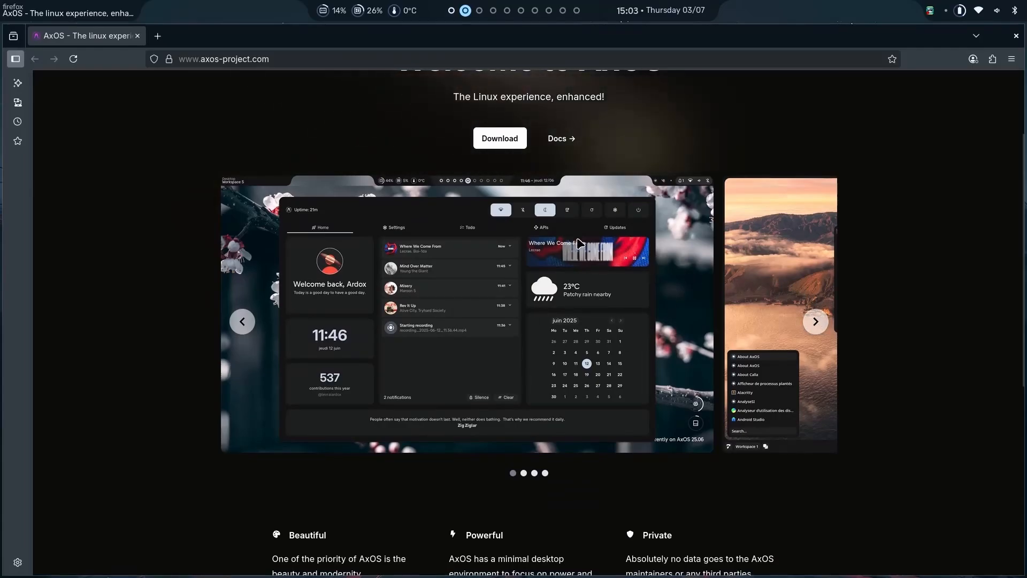
# Cycle the homepage carousel forward through all screenshots, back one, and scroll to the top.
pyautogui.click(815, 321)
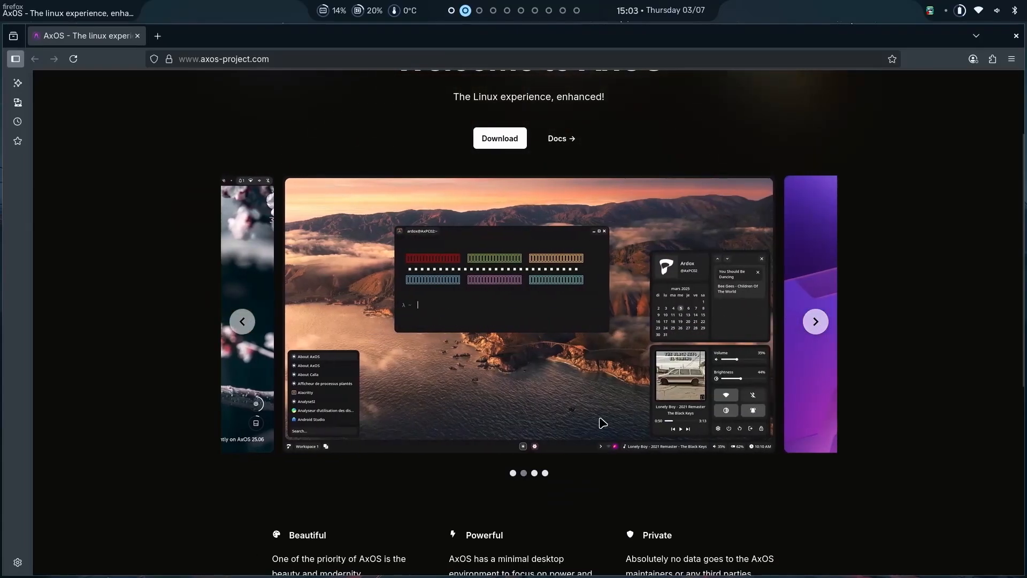
pyautogui.click(815, 321)
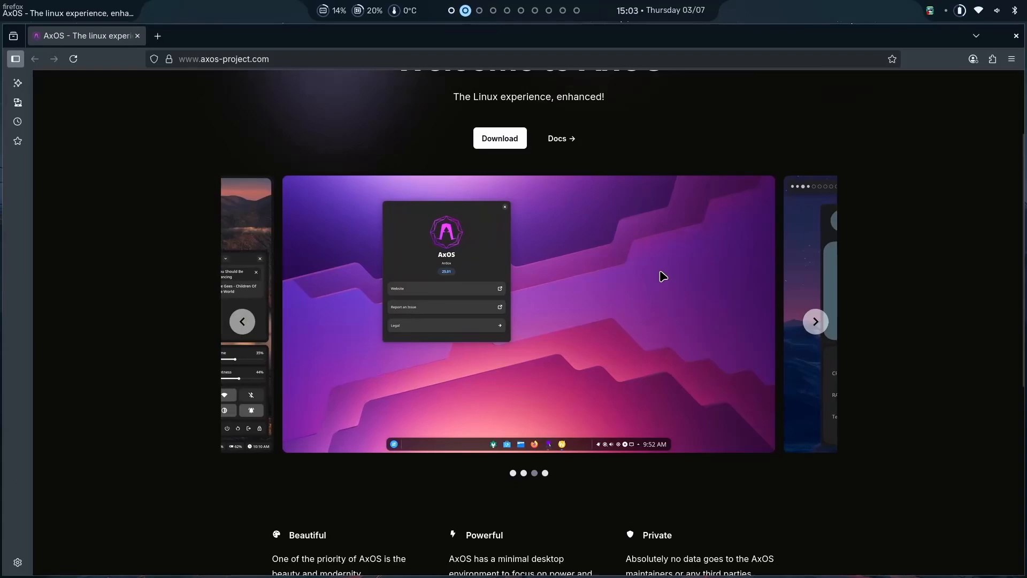
pyautogui.click(815, 321)
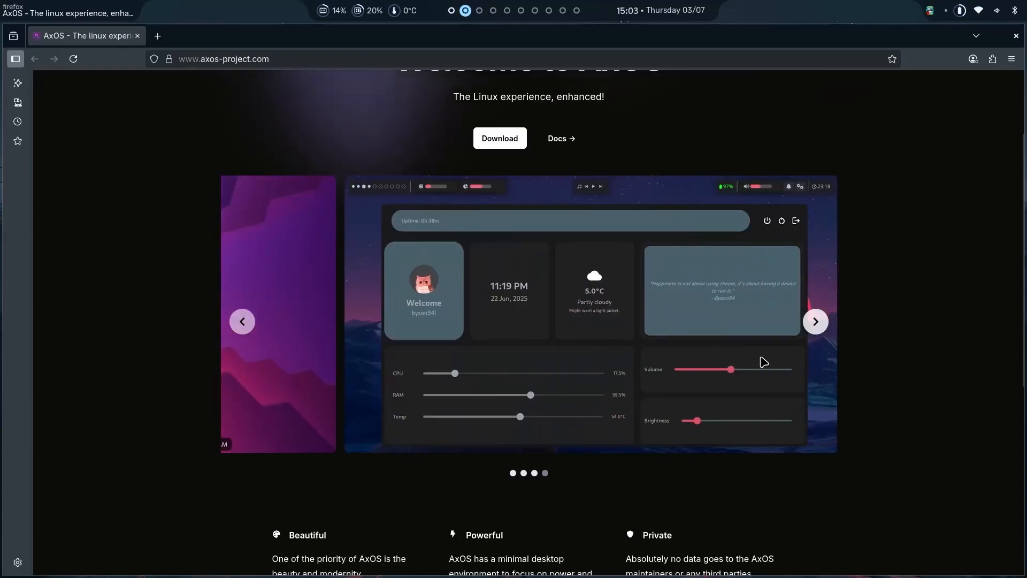
pyautogui.moveTo(512, 362)
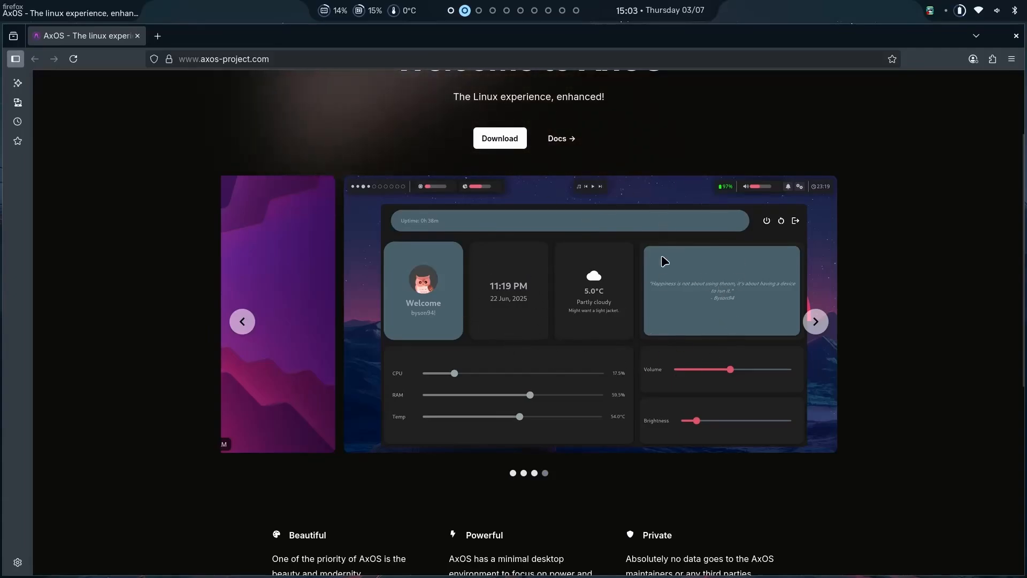
pyautogui.click(815, 321)
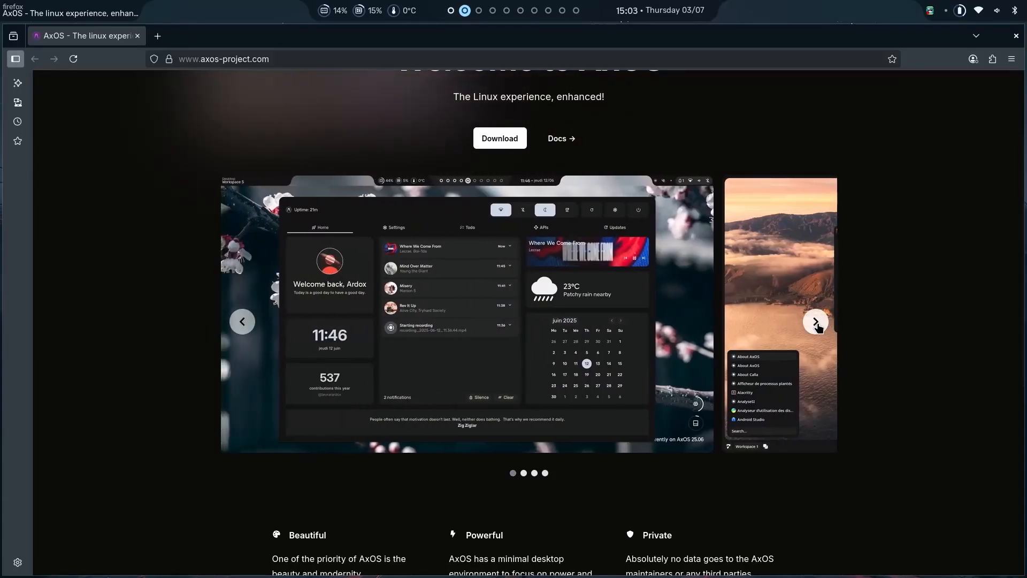
pyautogui.click(815, 322)
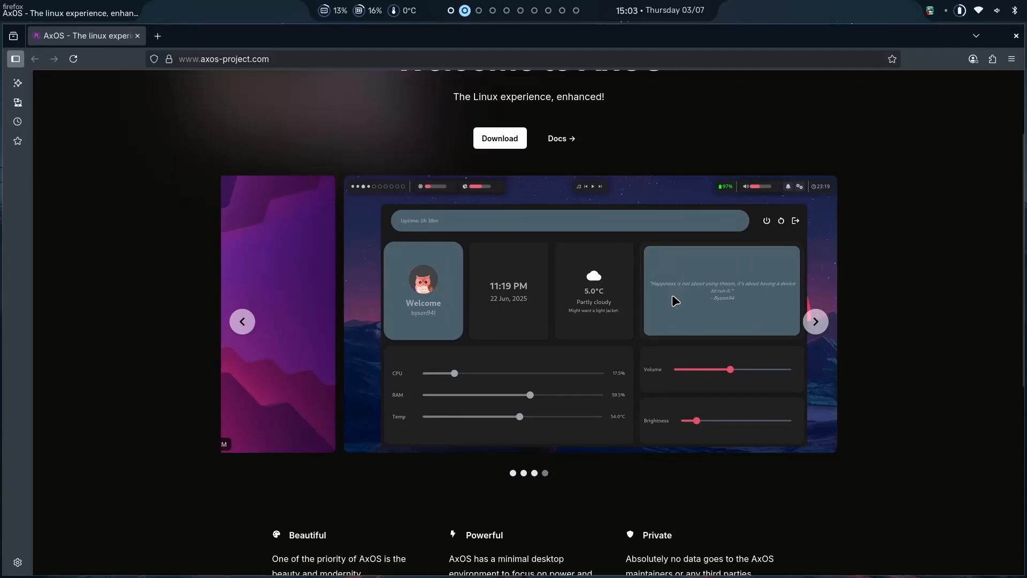
pyautogui.scroll(3)
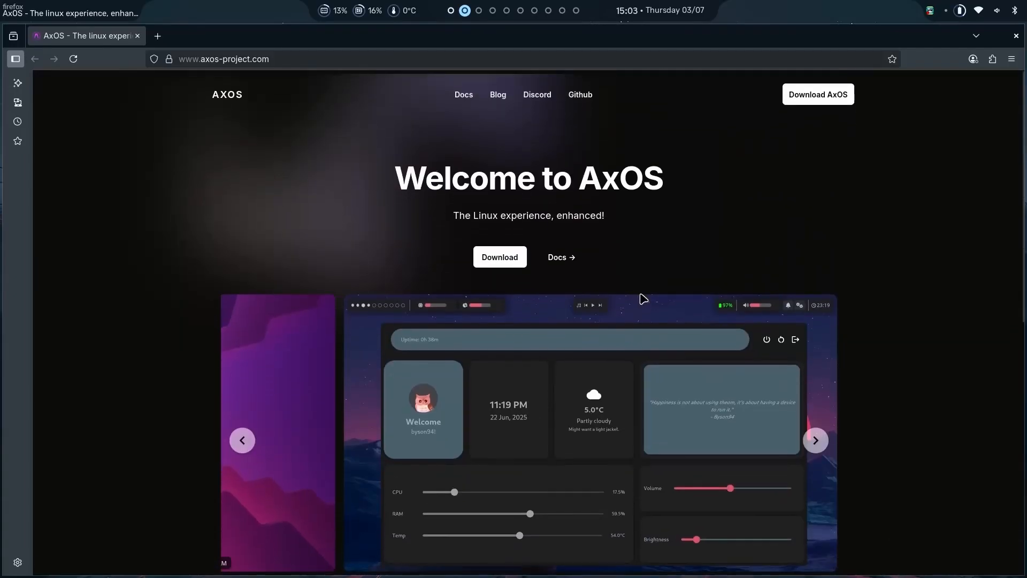
# Open the AxOS docs, visit the Theom guide, then the Desktops reference page.
pyautogui.click(463, 94)
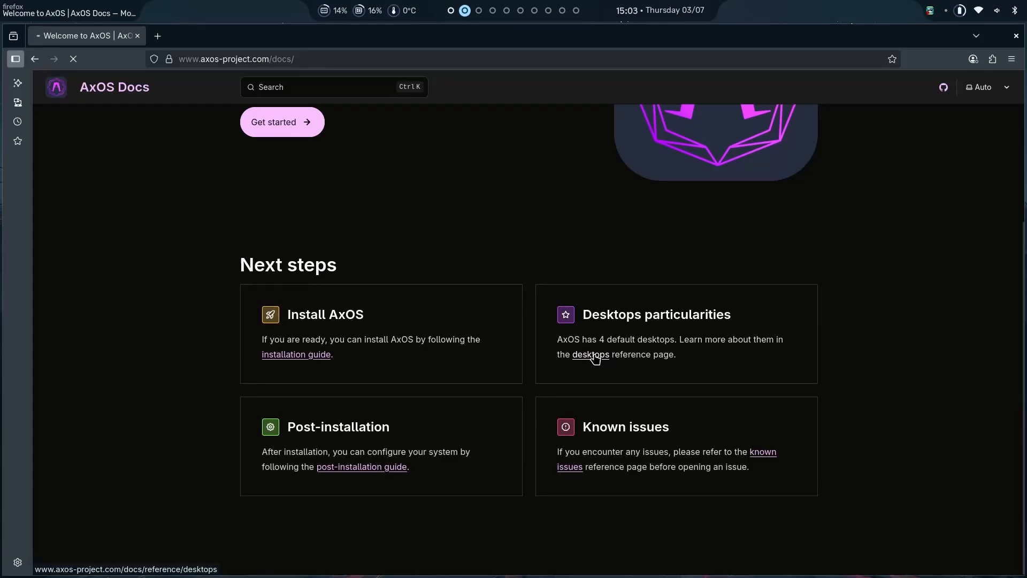
pyautogui.click(67, 246)
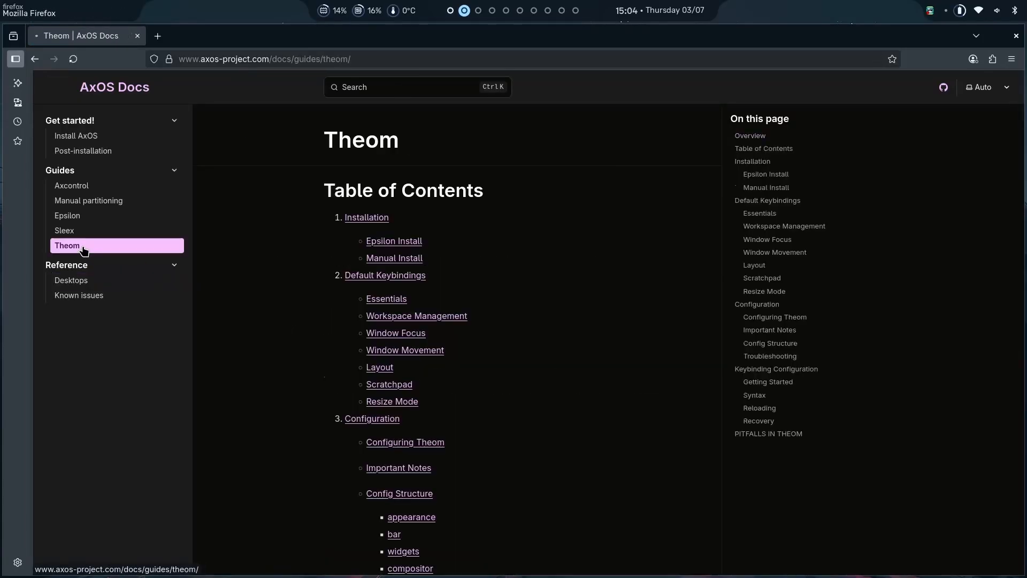
pyautogui.click(70, 280)
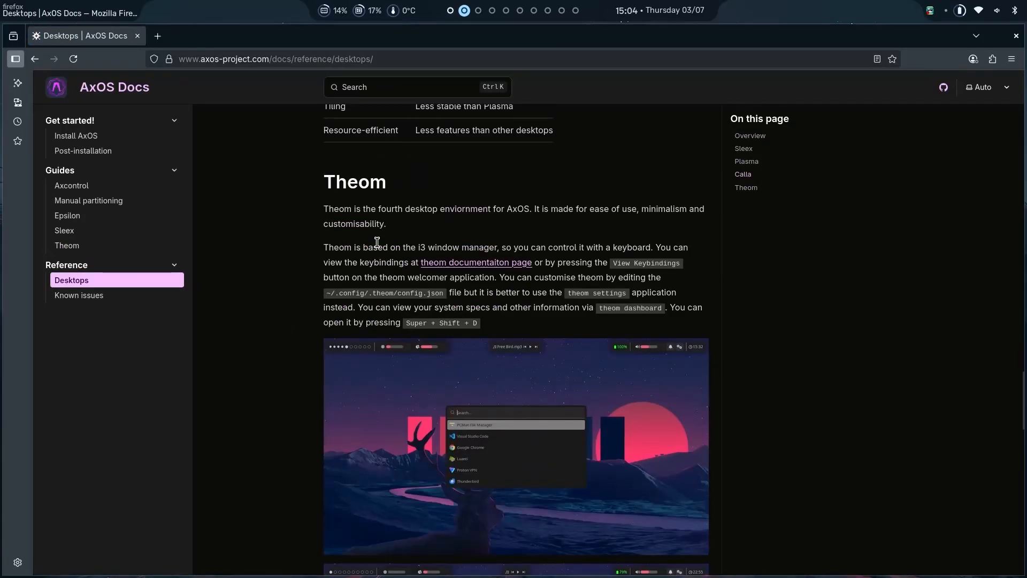
# Scroll through the Desktops page's Theom section down to its pros and cons table.
pyautogui.scroll(-3)
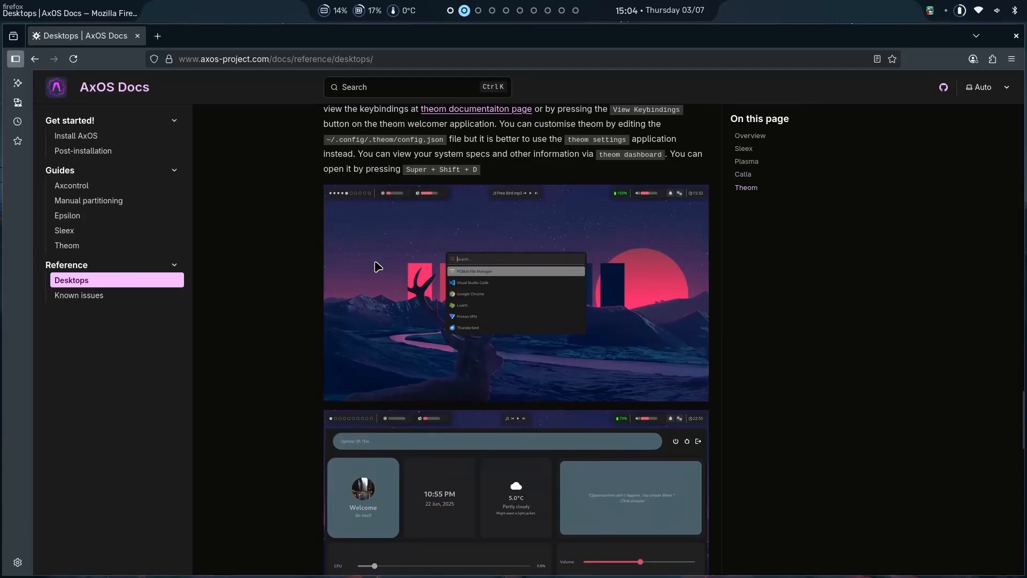
pyautogui.moveTo(327, 196)
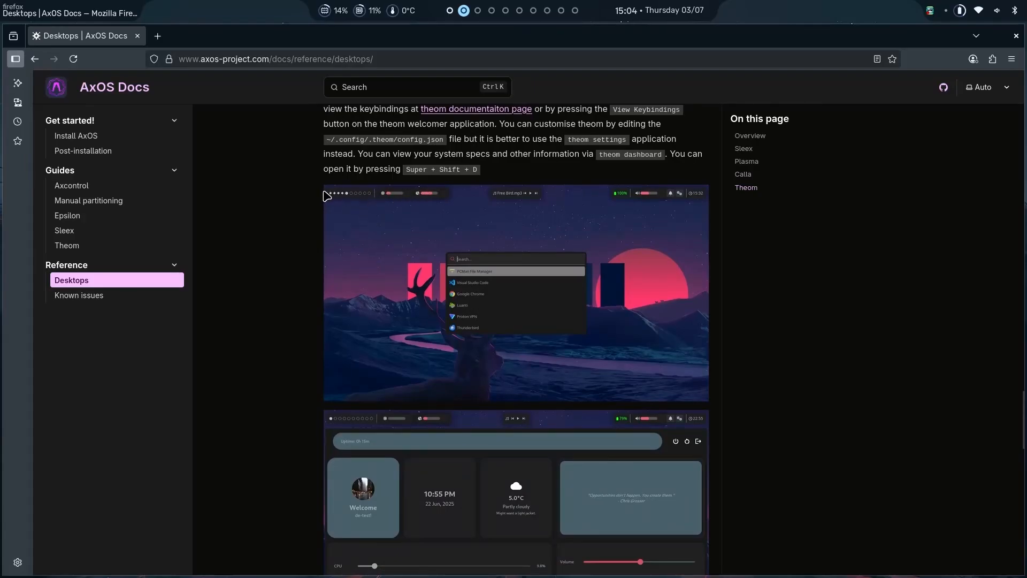
pyautogui.scroll(-3)
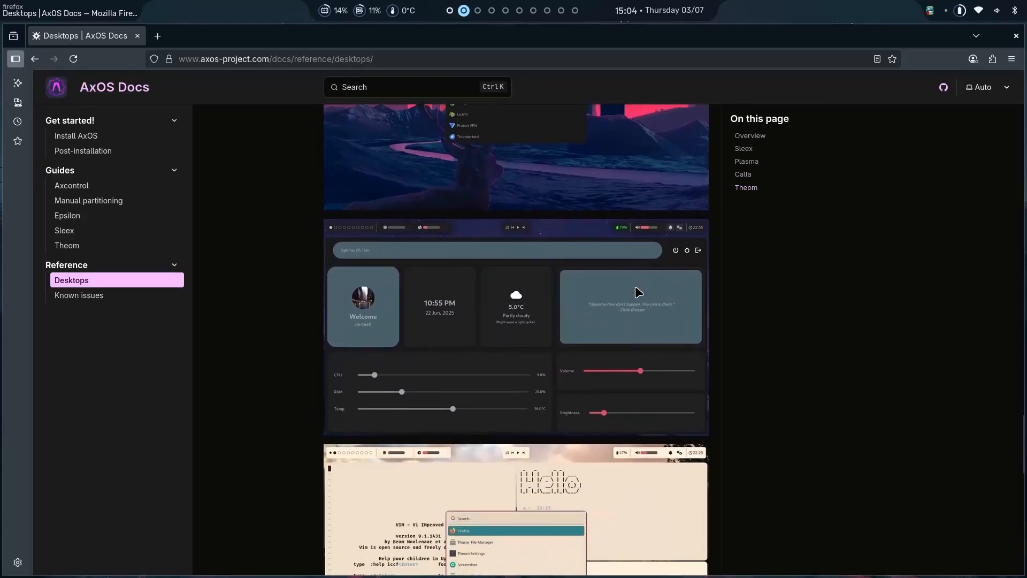
pyautogui.scroll(-3)
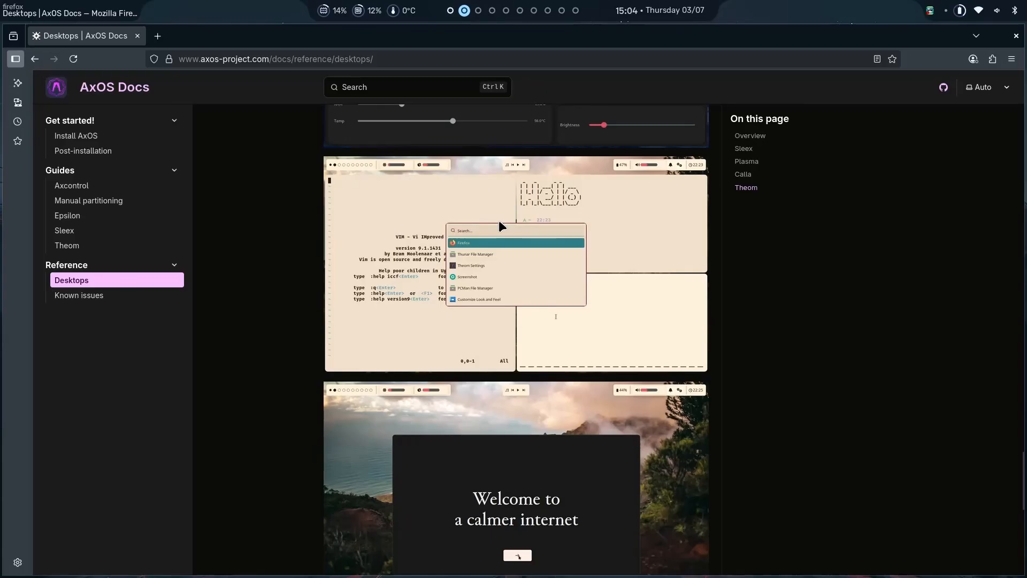
pyautogui.scroll(-3)
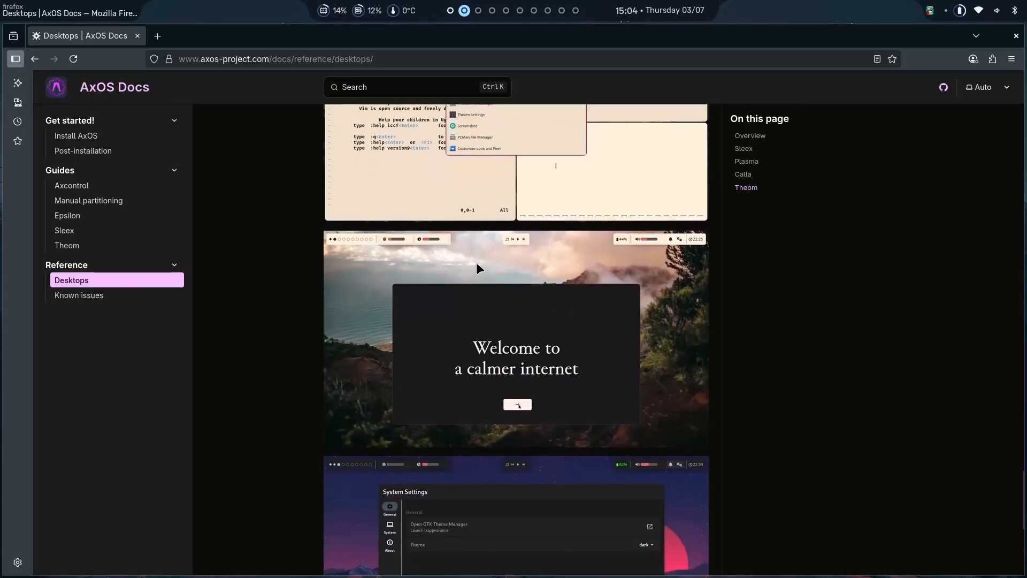
pyautogui.scroll(-3)
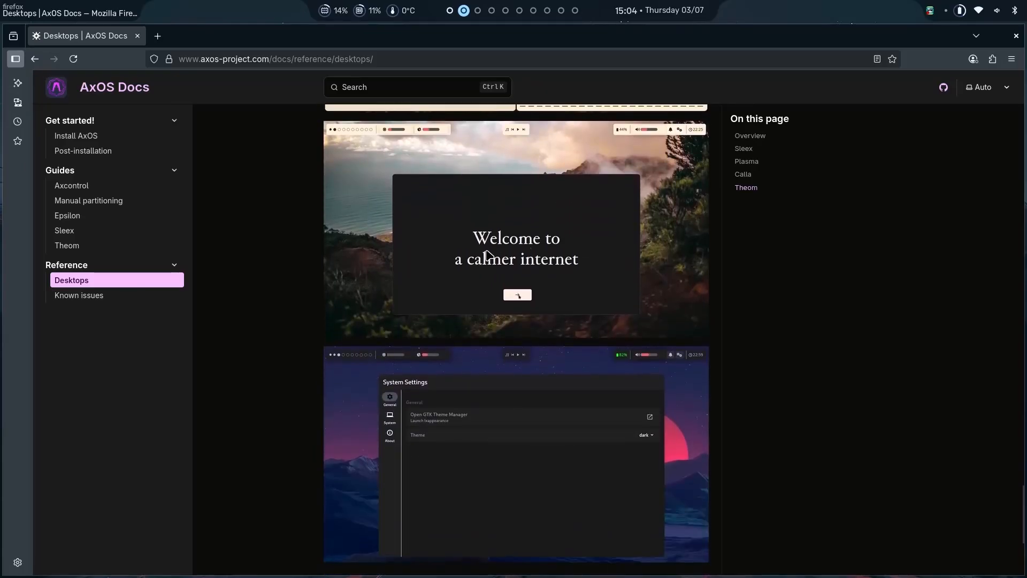
pyautogui.scroll(-3)
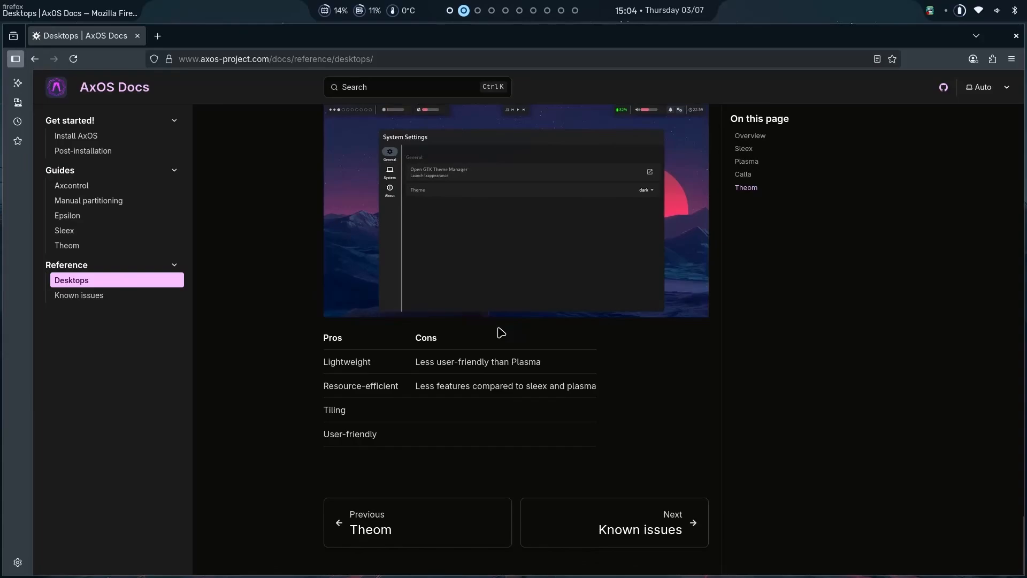
pyautogui.moveTo(408, 365)
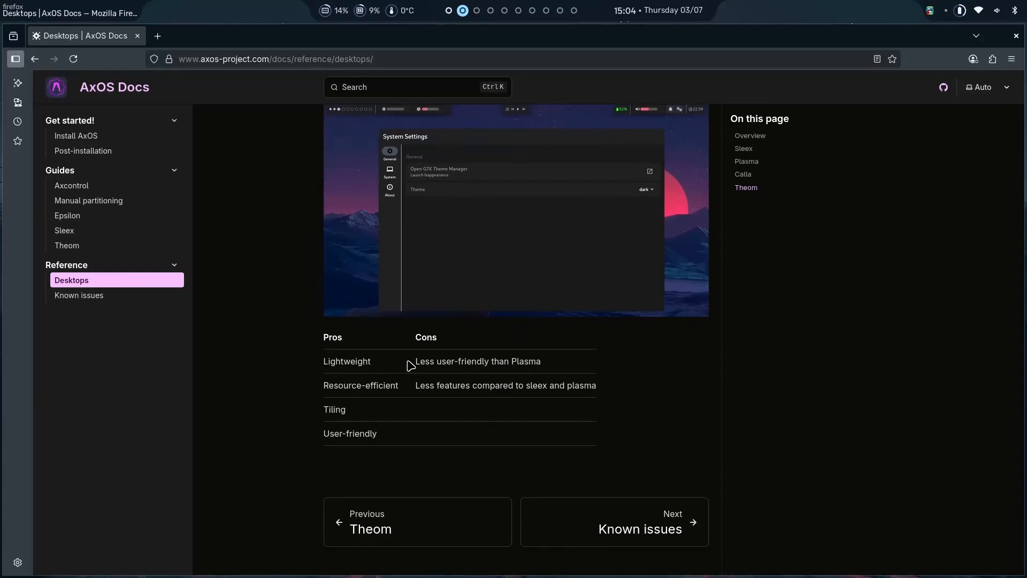
pyautogui.moveTo(547, 382)
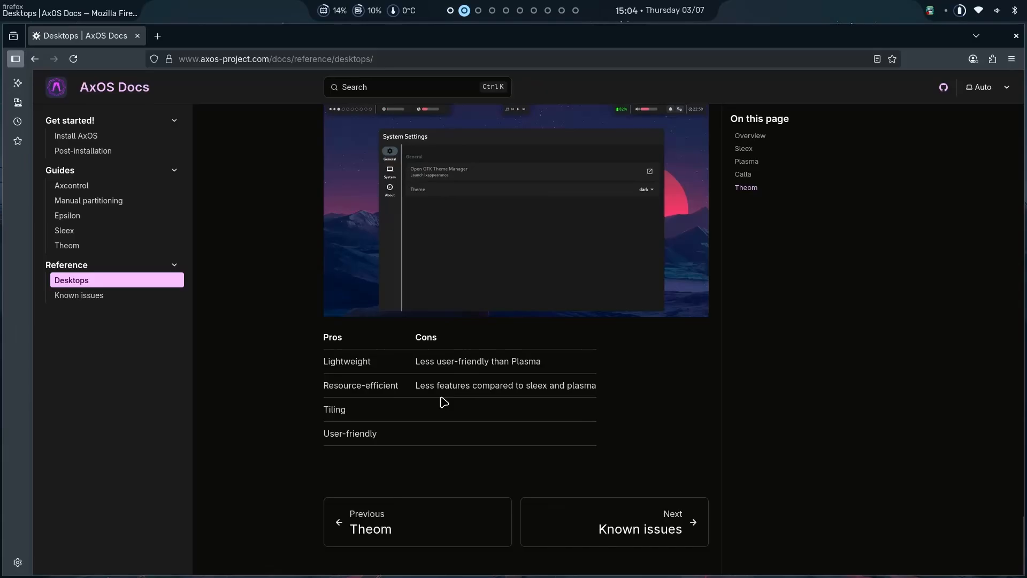
pyautogui.moveTo(456, 423)
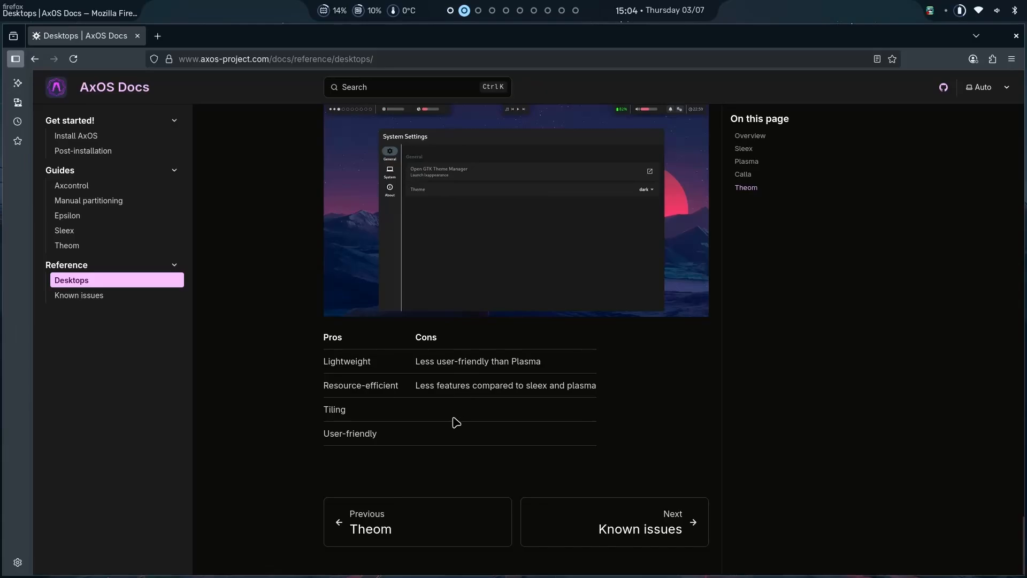
pyautogui.moveTo(583, 382)
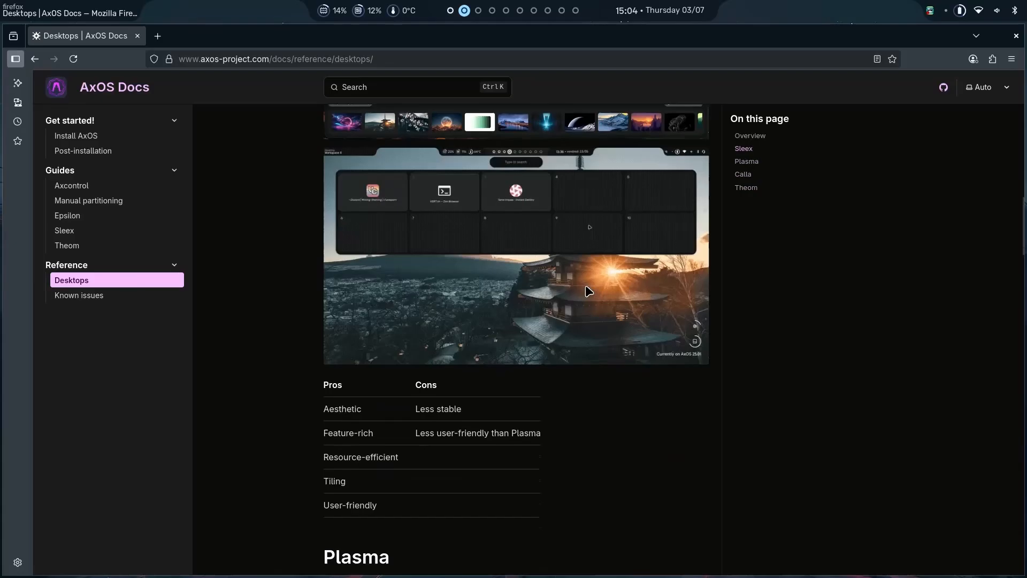
pyautogui.scroll(-3)
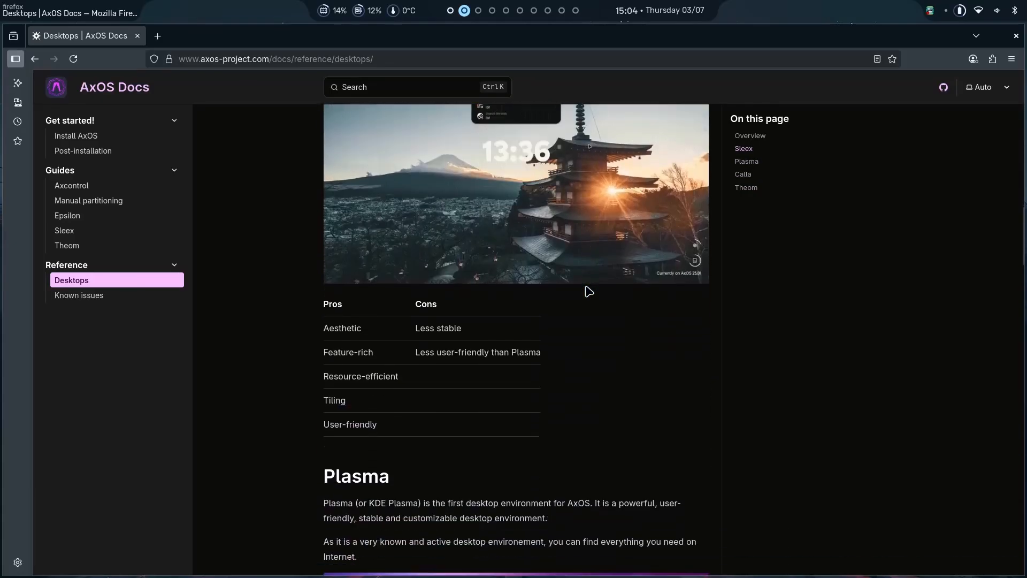
pyautogui.scroll(3)
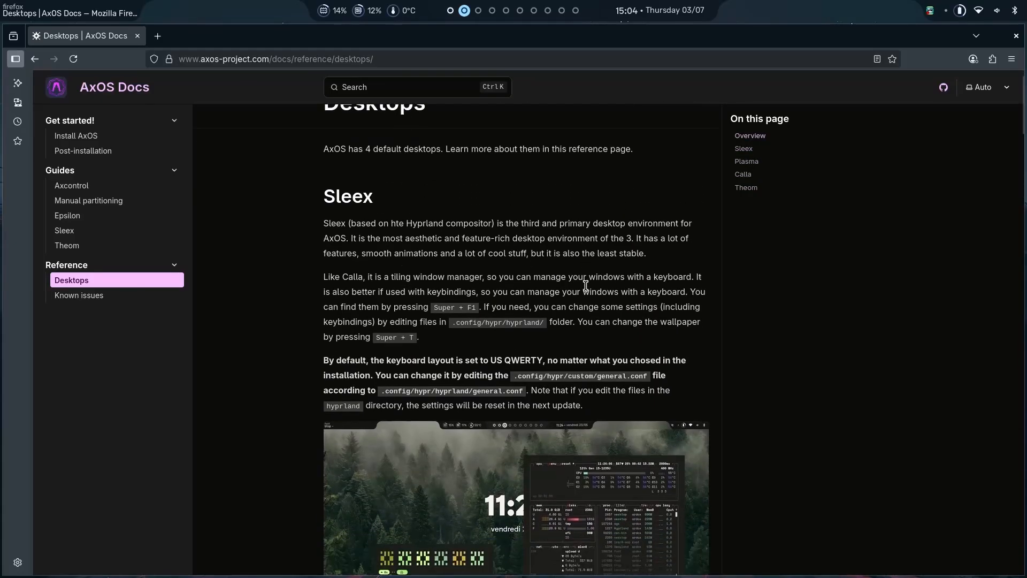
pyautogui.scroll(-3)
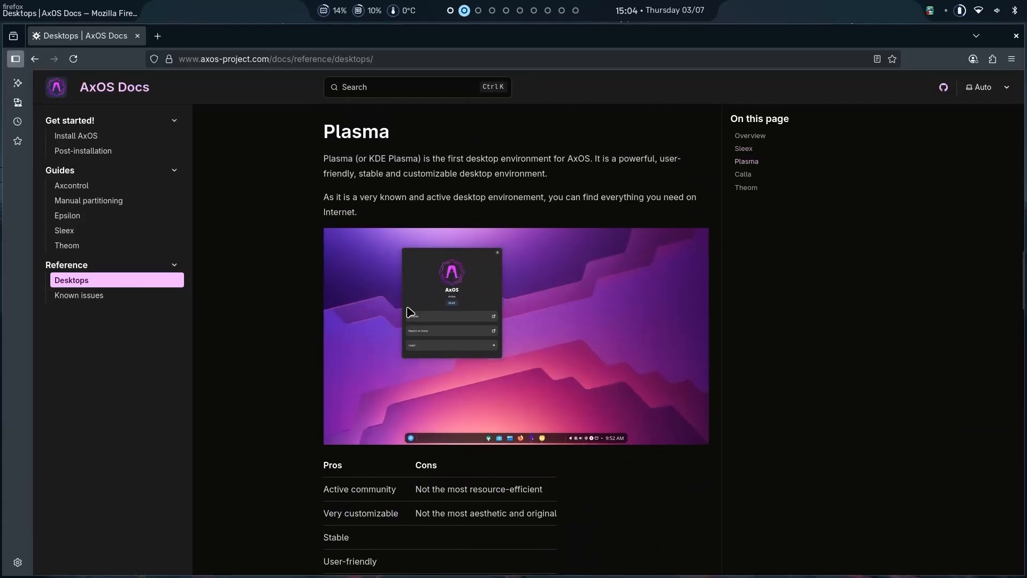
pyautogui.scroll(-3)
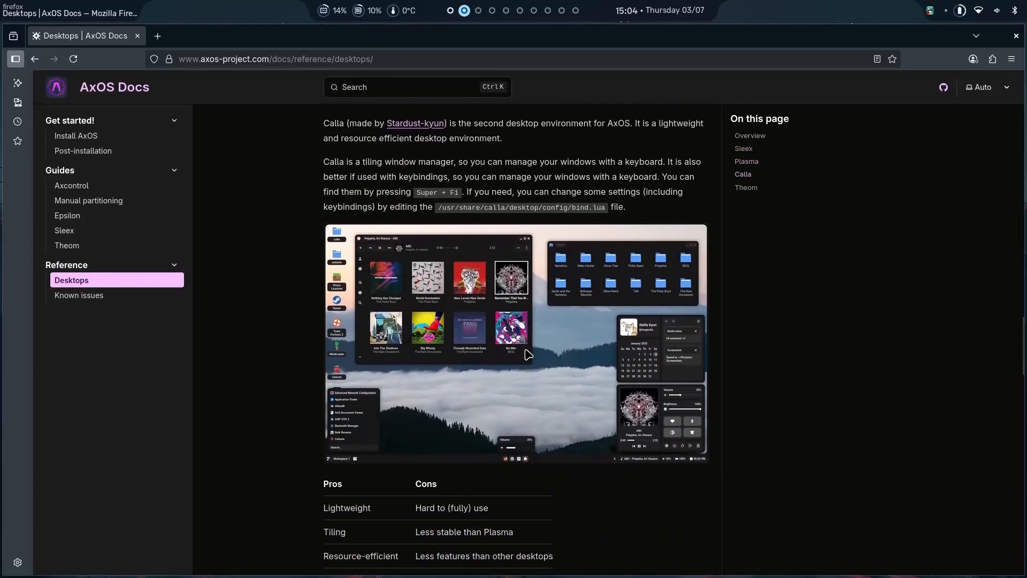
pyautogui.moveTo(514, 367)
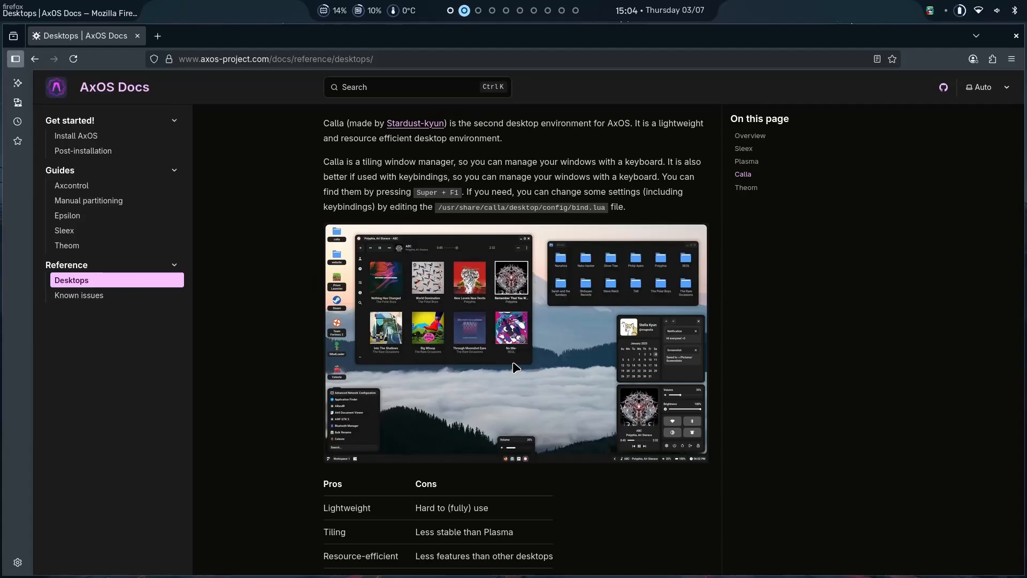
pyautogui.moveTo(529, 305)
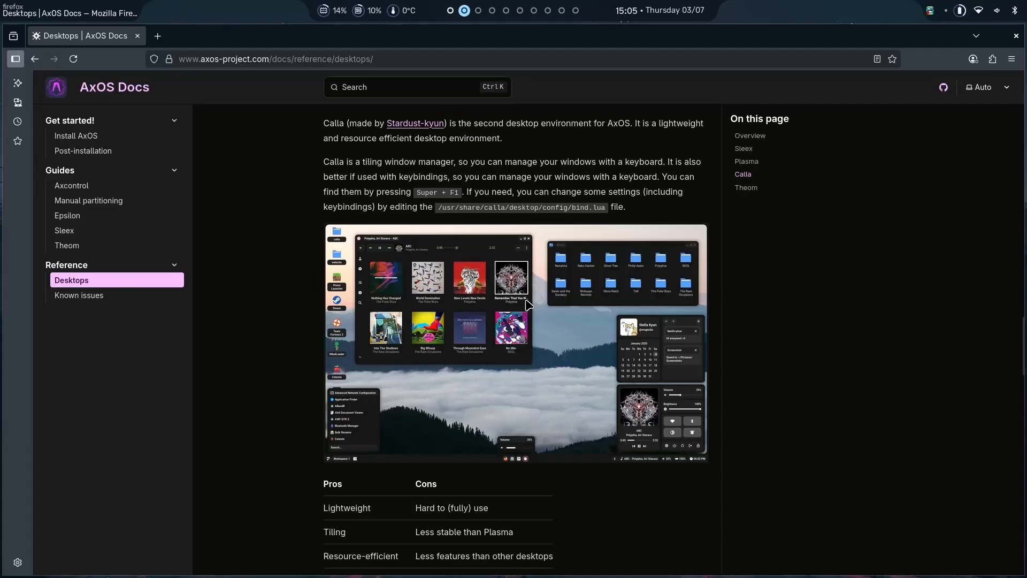
pyautogui.scroll(-3)
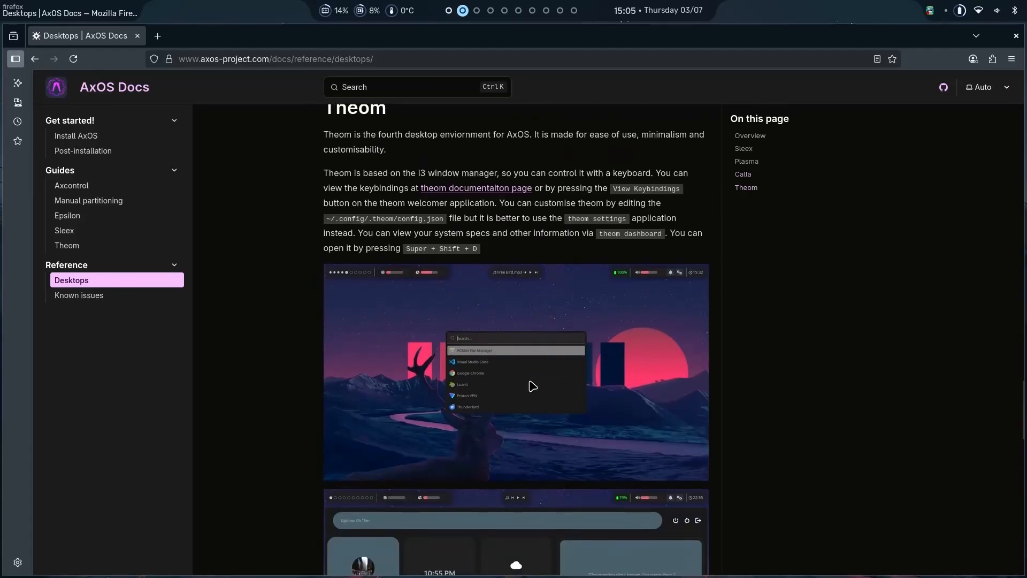
pyautogui.scroll(-3)
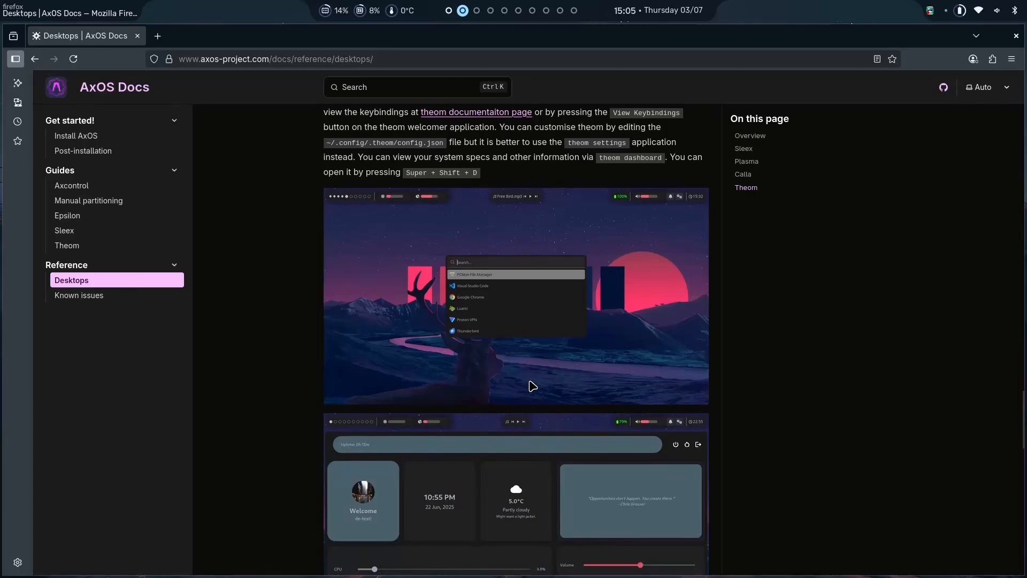
pyautogui.scroll(3)
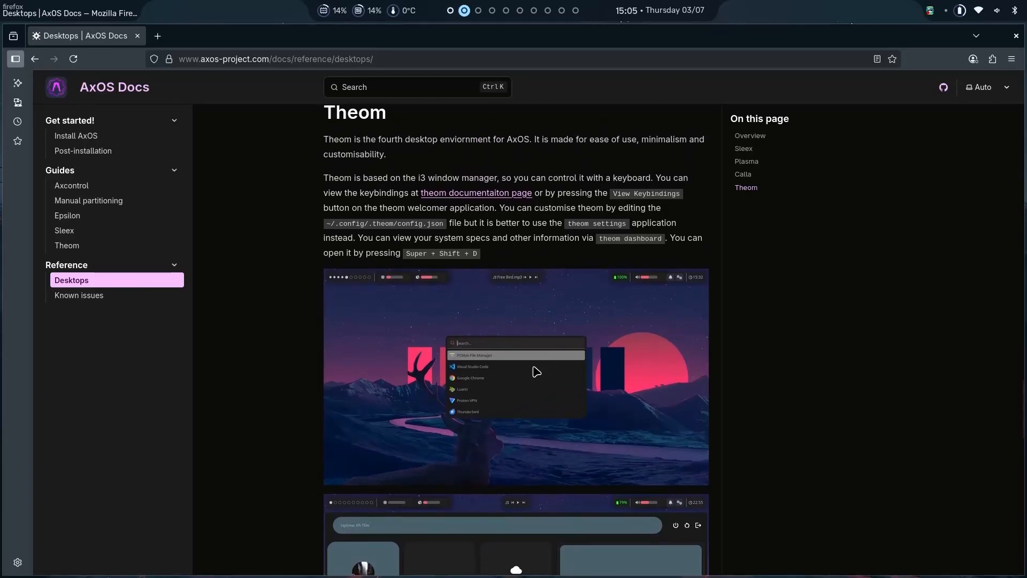